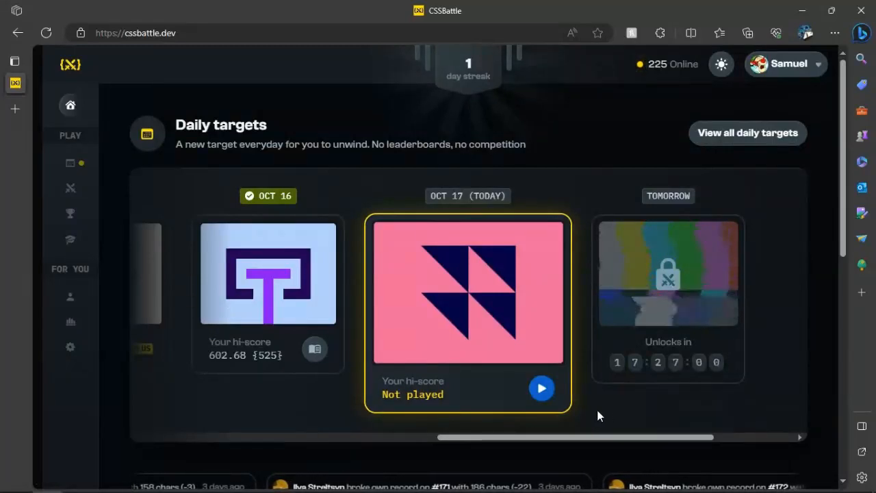
mouse_move(541, 388)
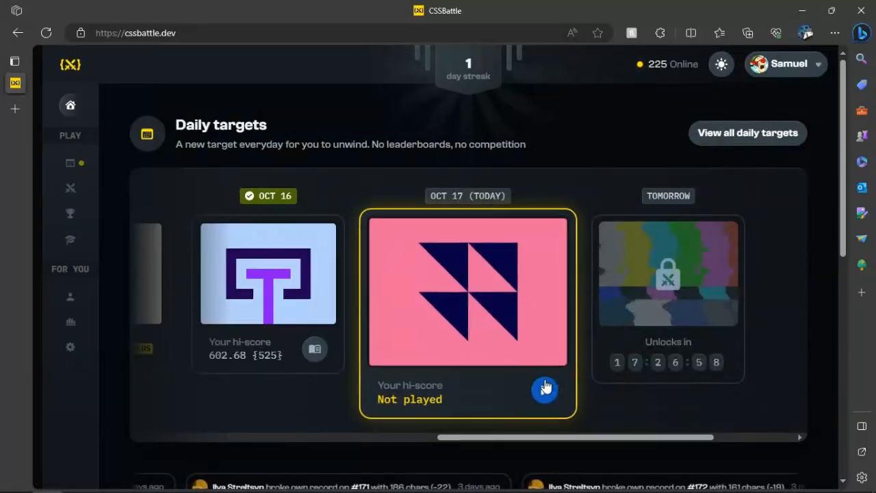
mouse_move(350, 166)
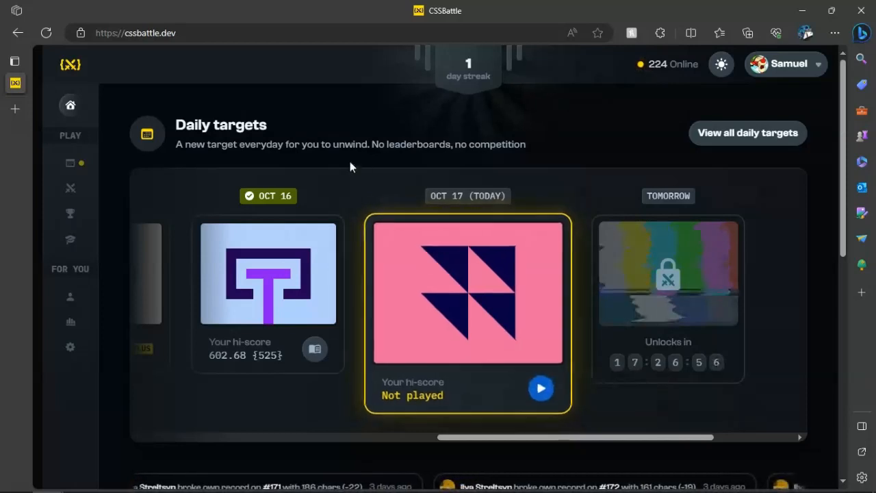
mouse_move(218, 114)
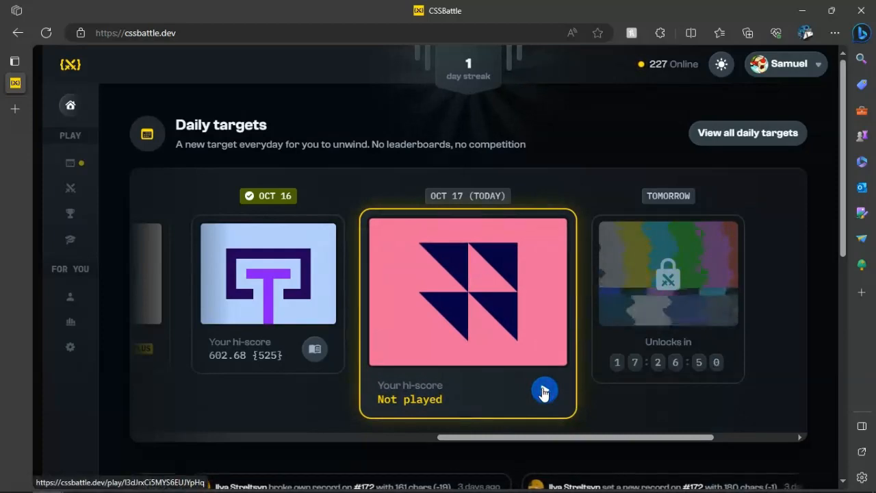
Start the Oct 17 target and delete the starter comment block from the code
click(544, 390)
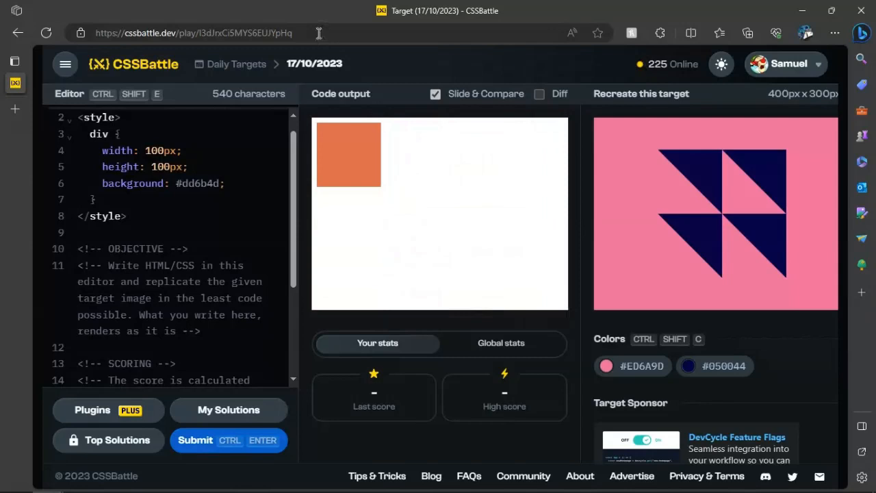
click(195, 33)
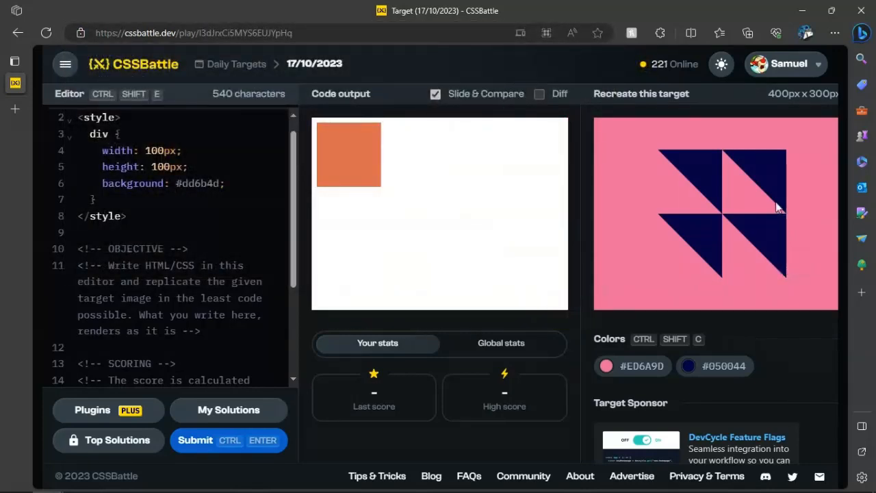
mouse_move(664, 208)
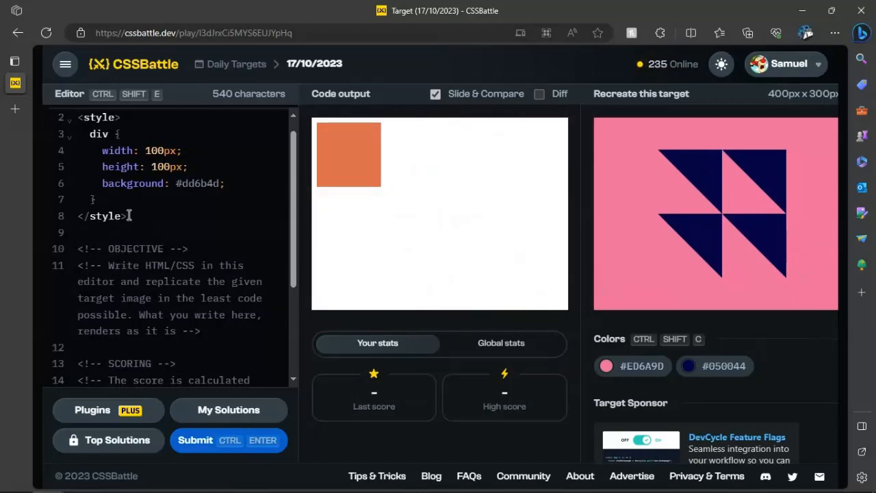
scroll(down, 3)
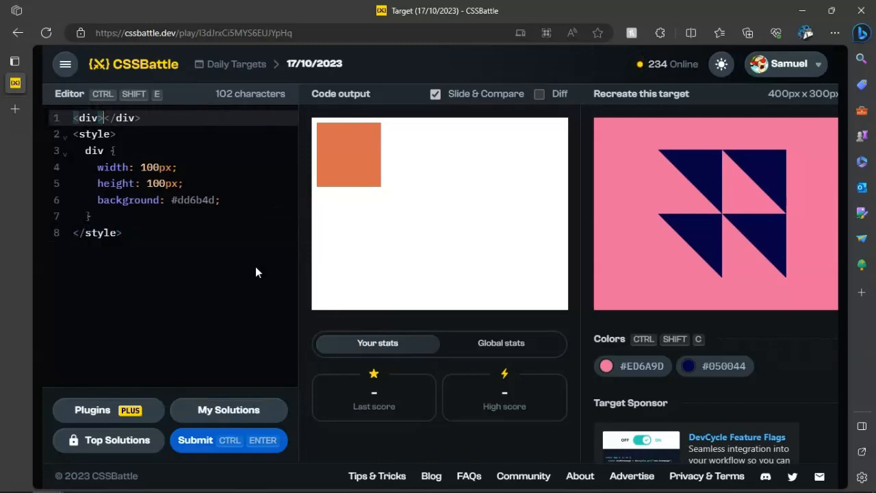
Nest two empty <div></div> children inside the outer div and add a line after <style>
key(Enter)
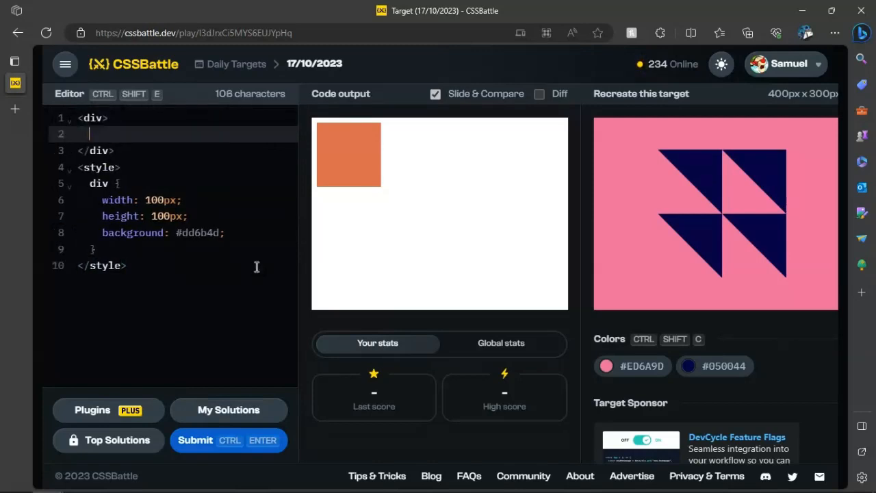
text(<div></div>)
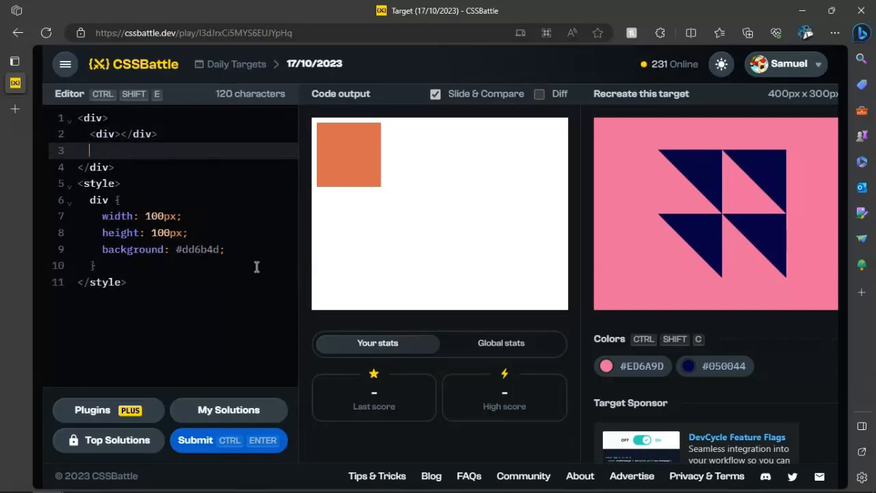
text(<div)
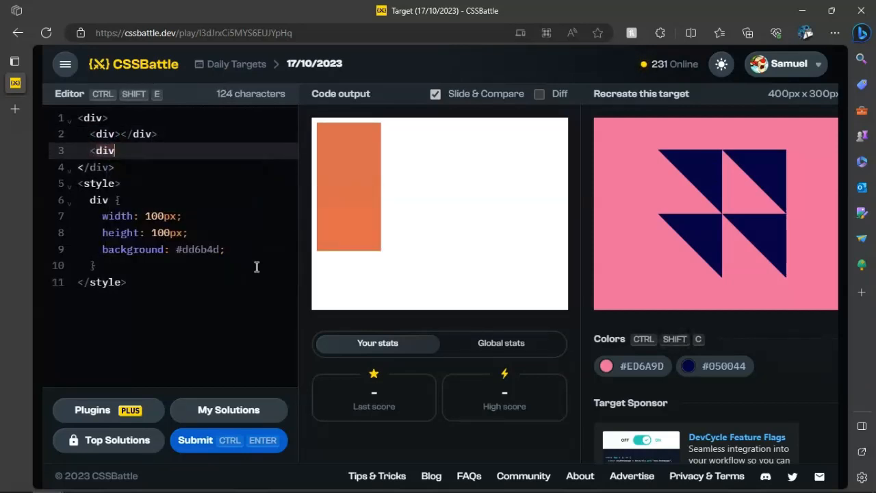
text(></div>)
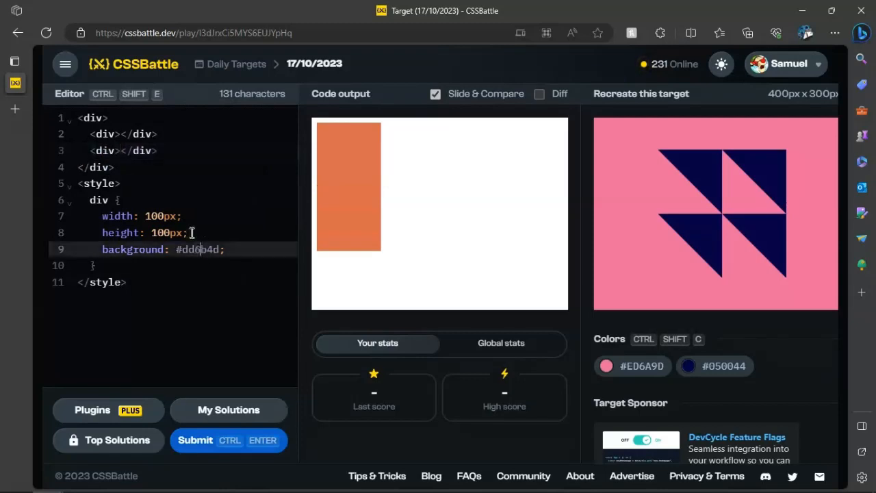
key(Enter)
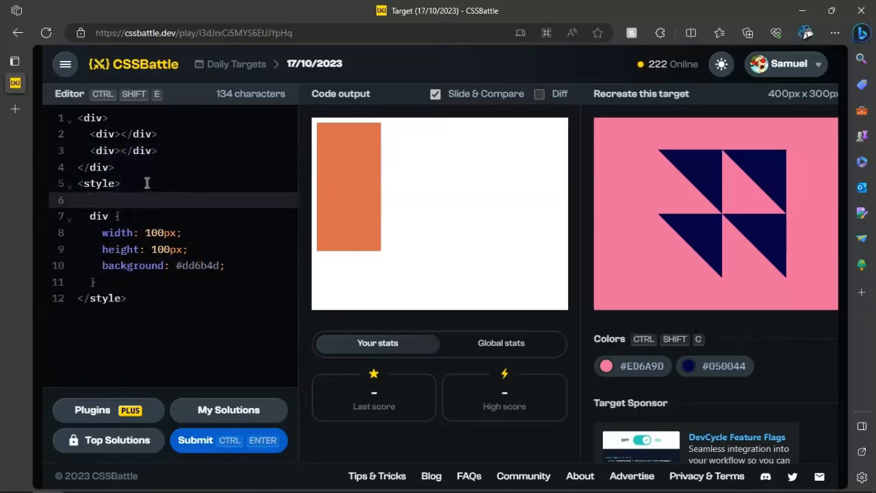
Add a body rule: background #ed6a9d, display flex, justify-content and align-items center
text(body {)
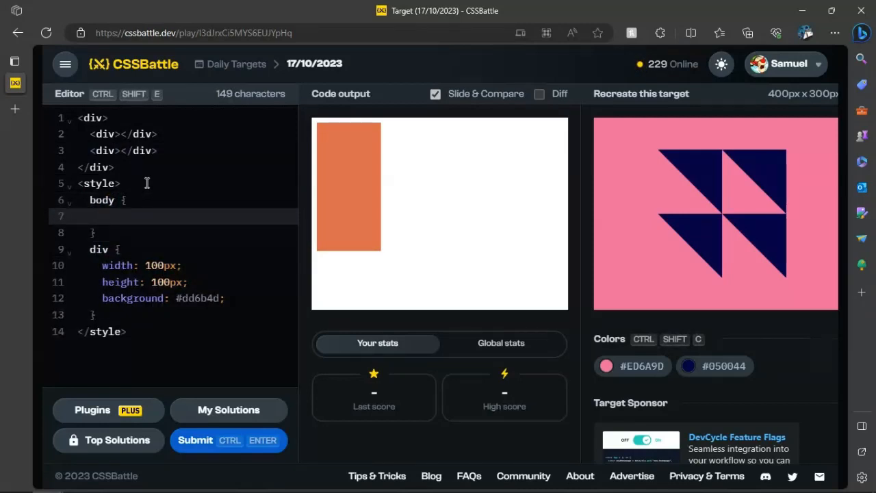
text(background:)
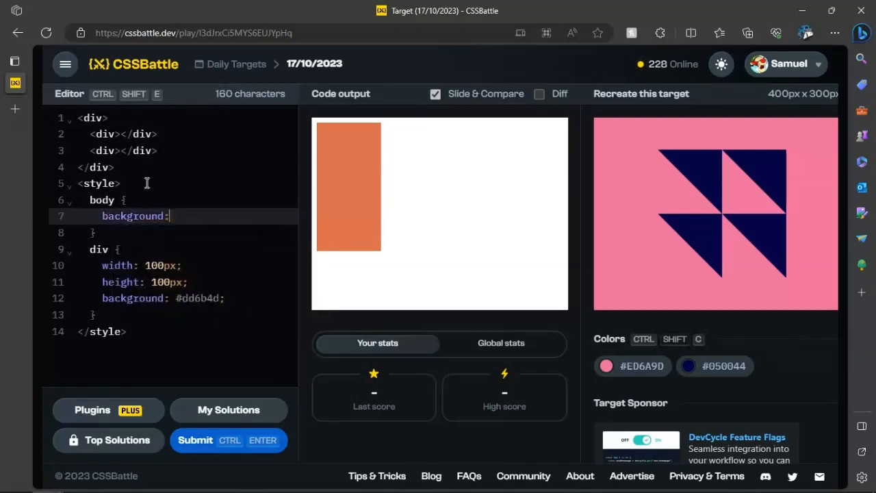
text(#ed6a9d;)
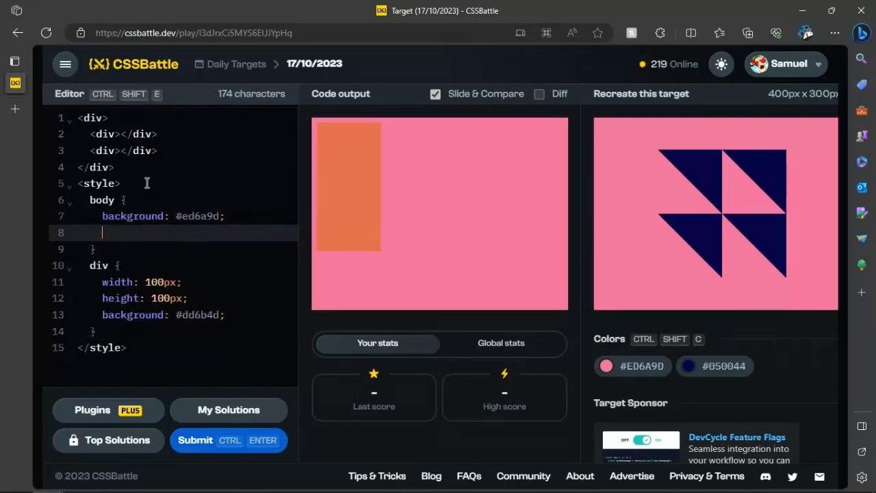
text(display)
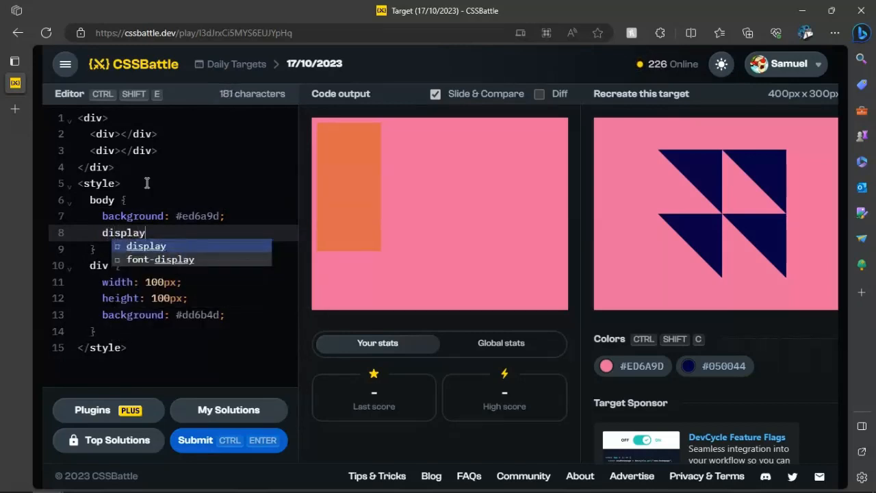
text(: flex;)
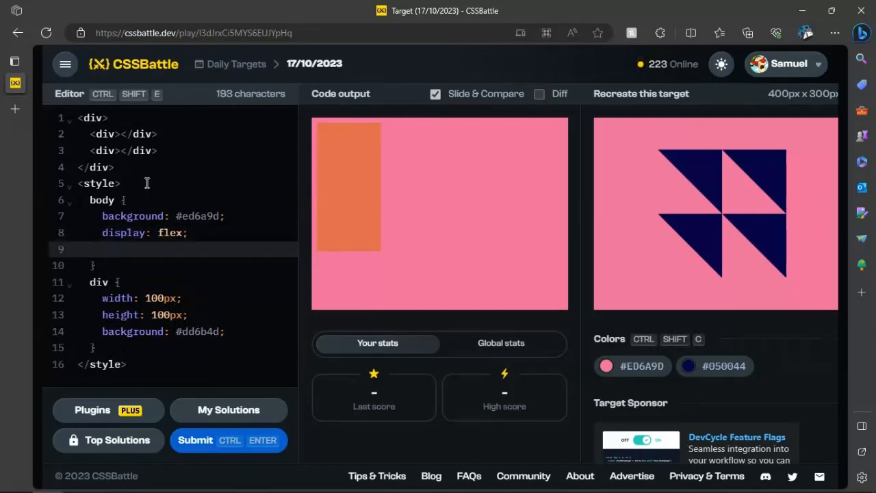
text(justify-content:)
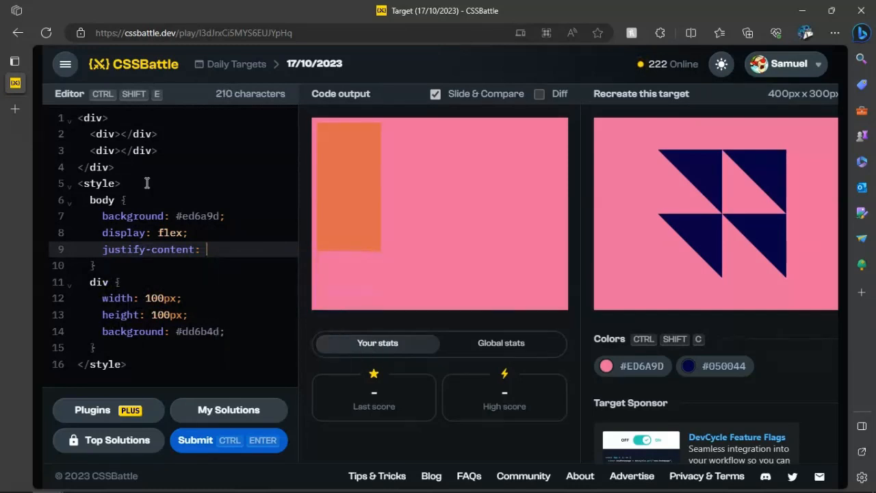
text(center;)
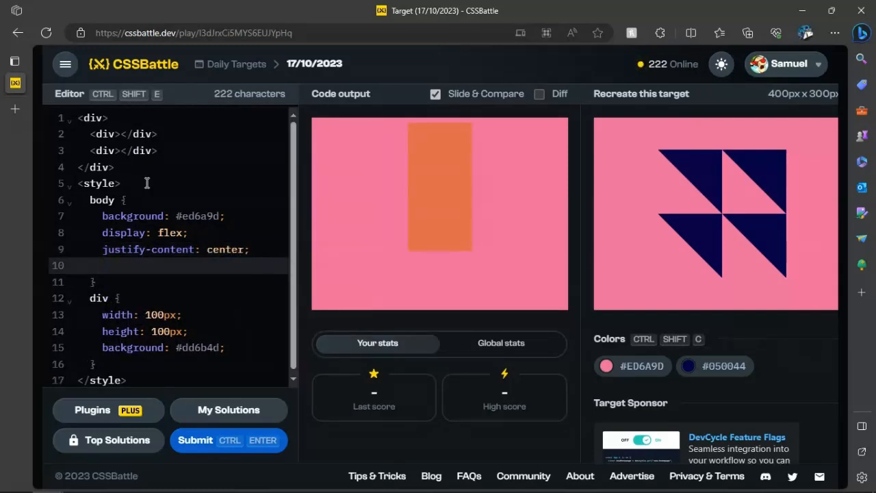
text(align-items: center;)
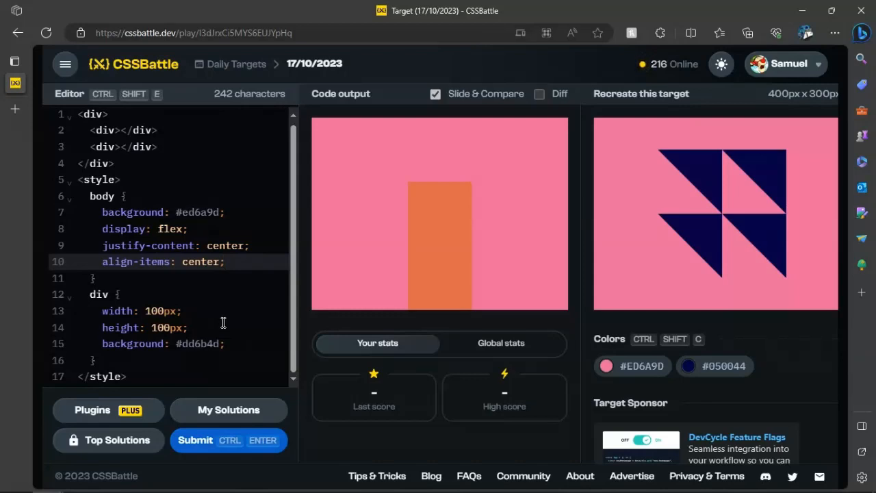
mouse_move(202, 129)
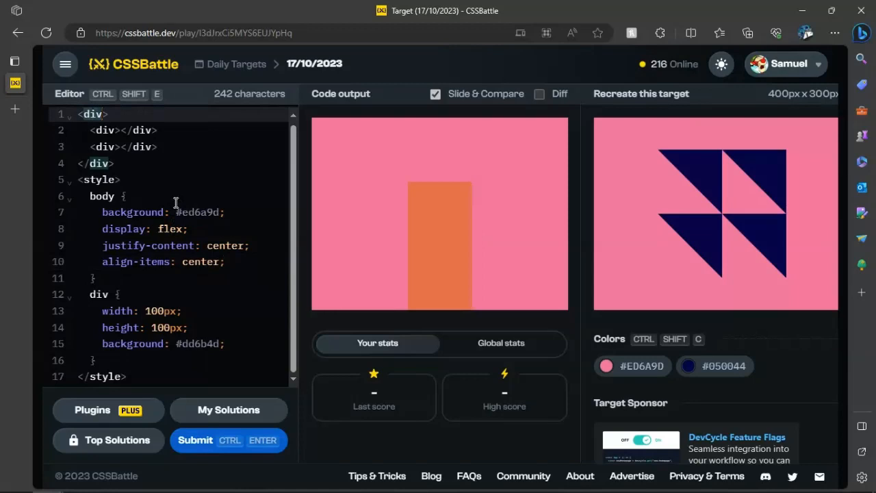
Give the outer div class "z" and change the div selector to .z
text(class="z)
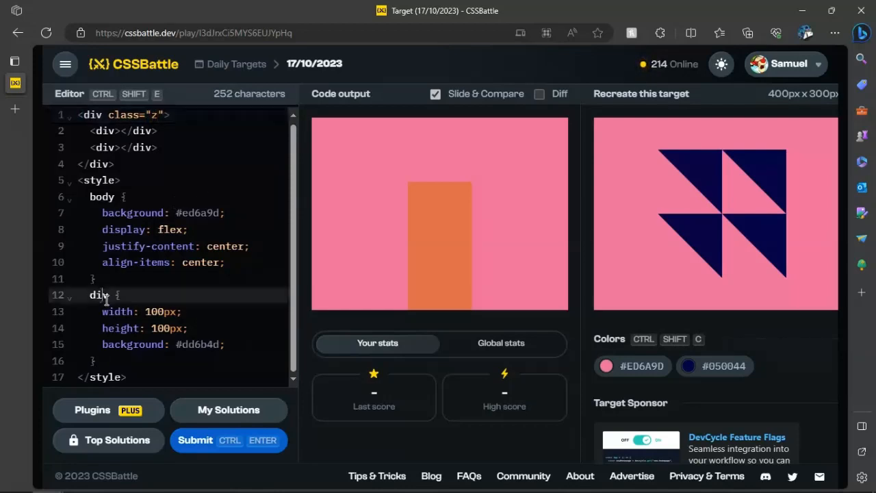
key(Backspace)
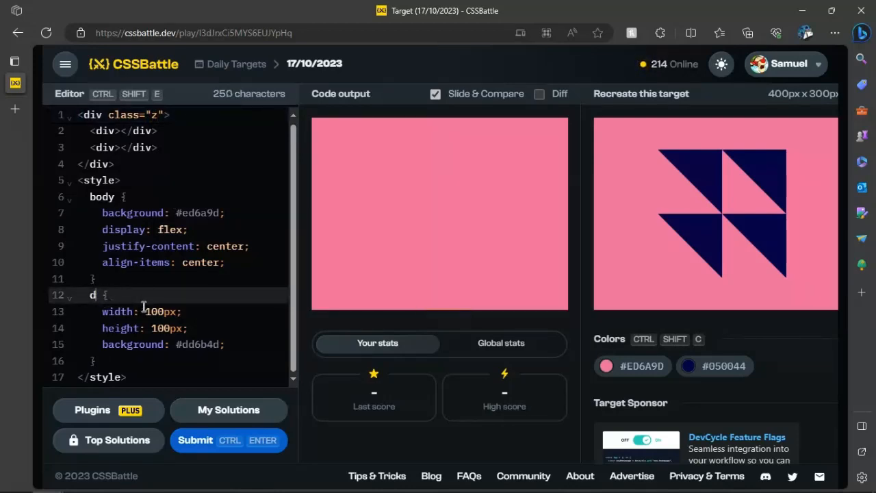
text(.z)
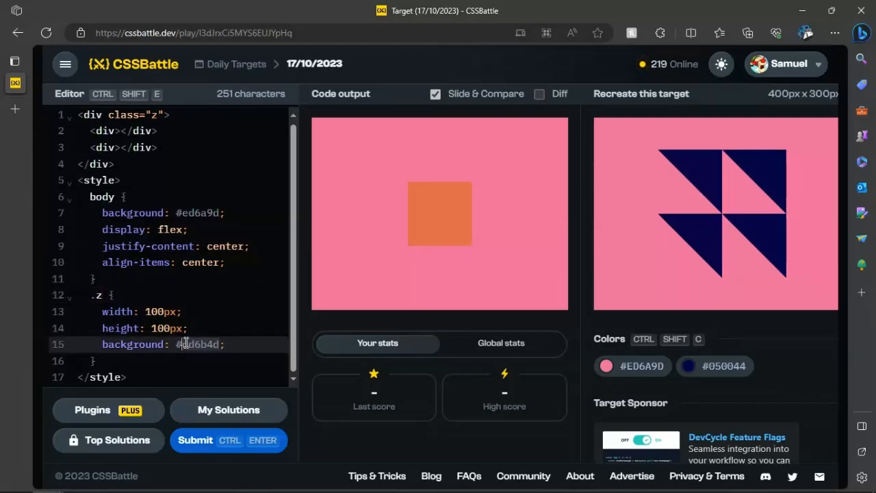
text(d)
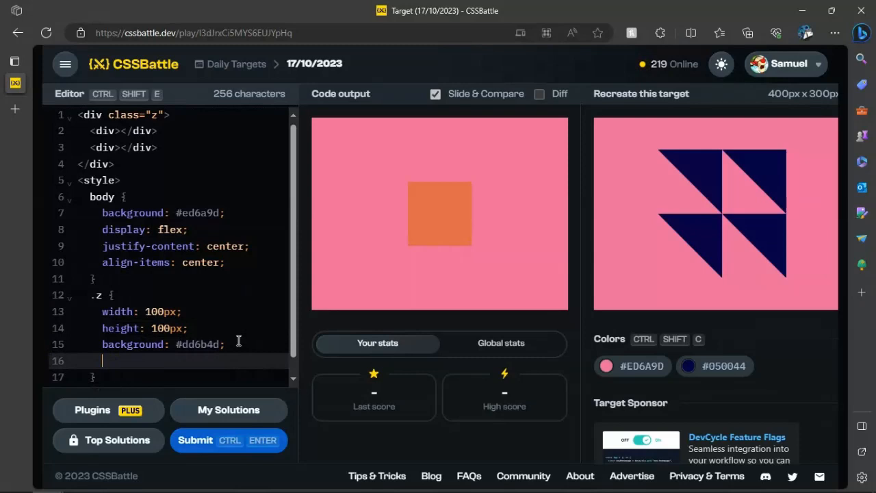
Add display: flex to the .z rule
text(dip)
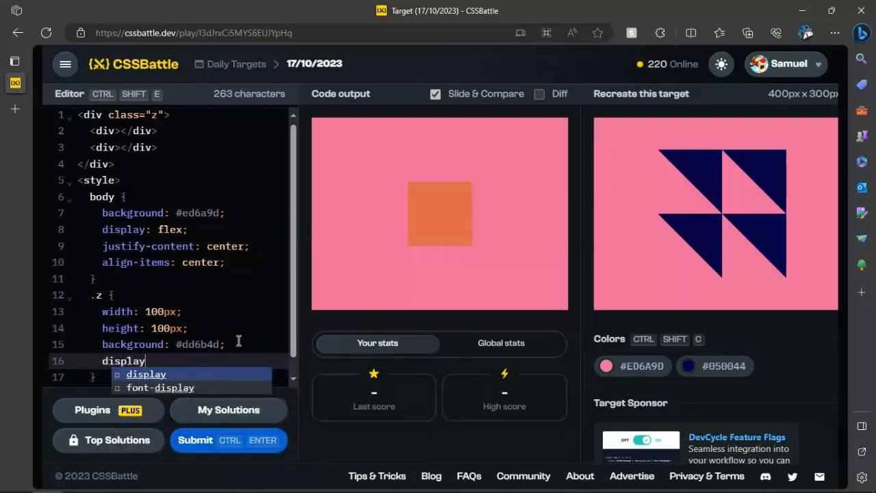
text(flex;)
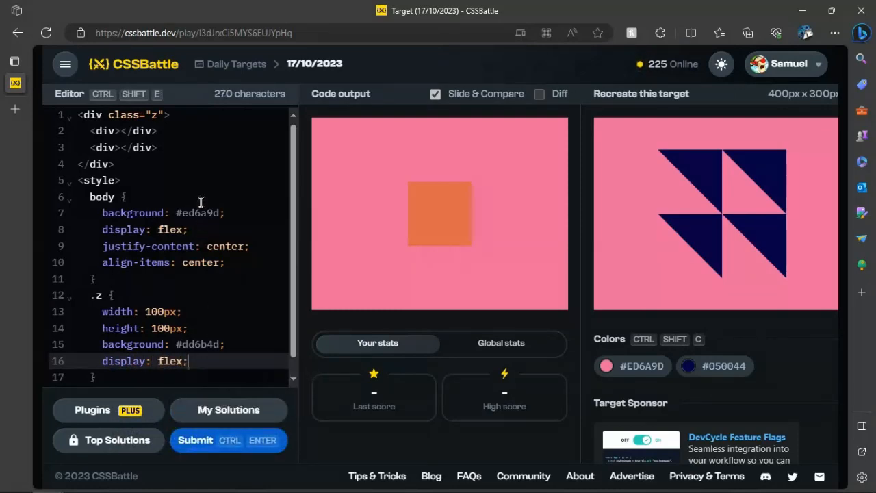
scroll(down, 3)
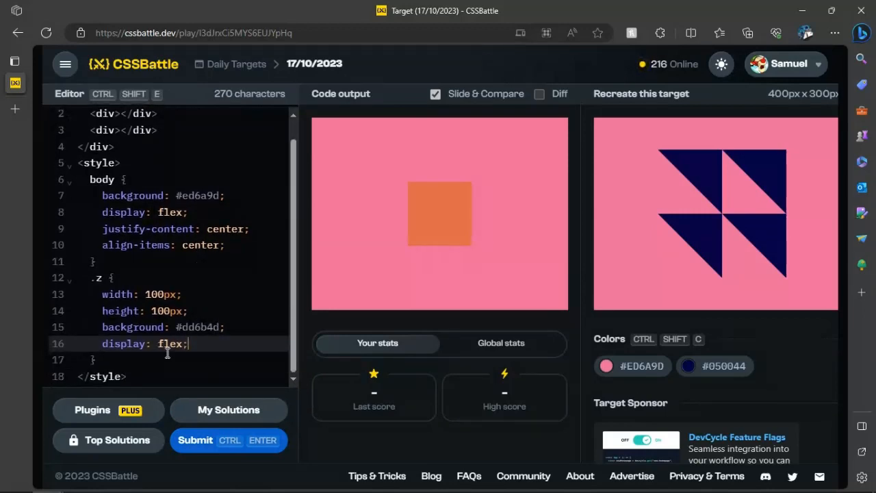
scroll(up, 3)
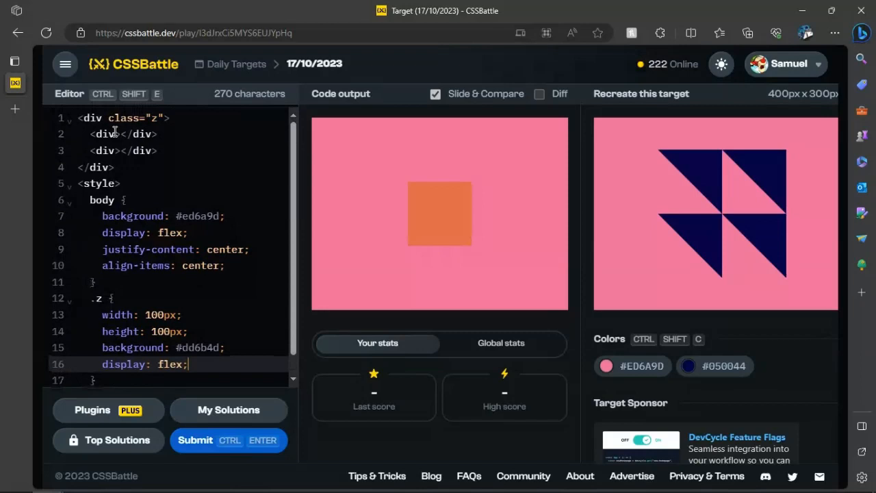
Give the two child divs classes "y" and "x"
text(class=)
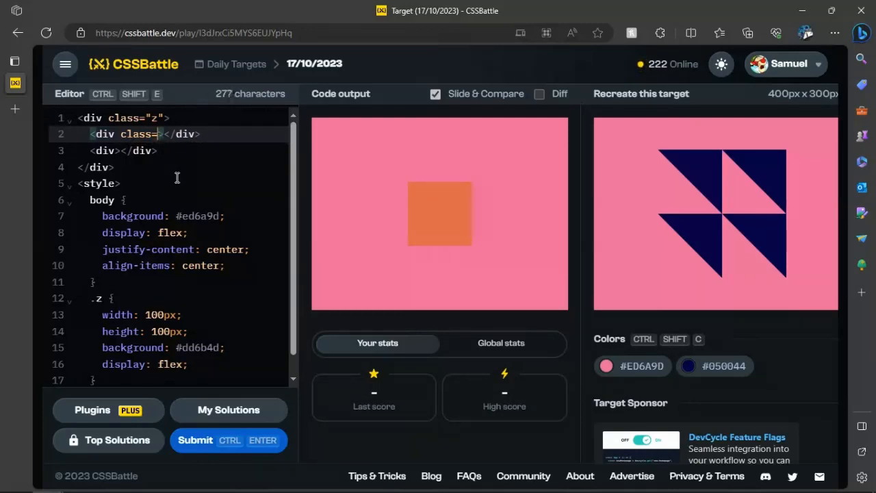
text(y")
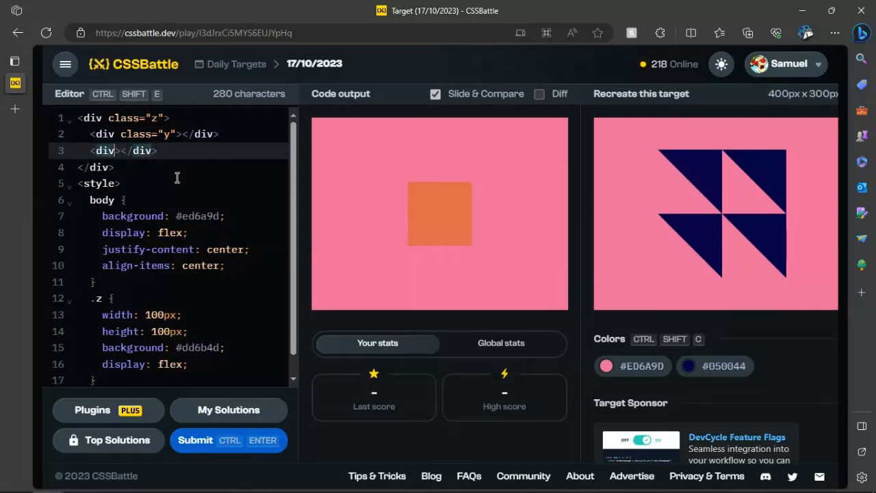
text(class=")
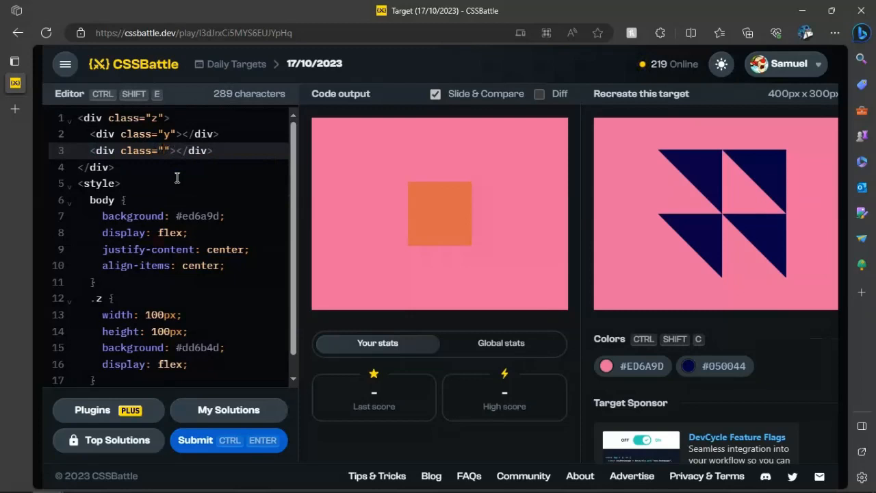
text(x)
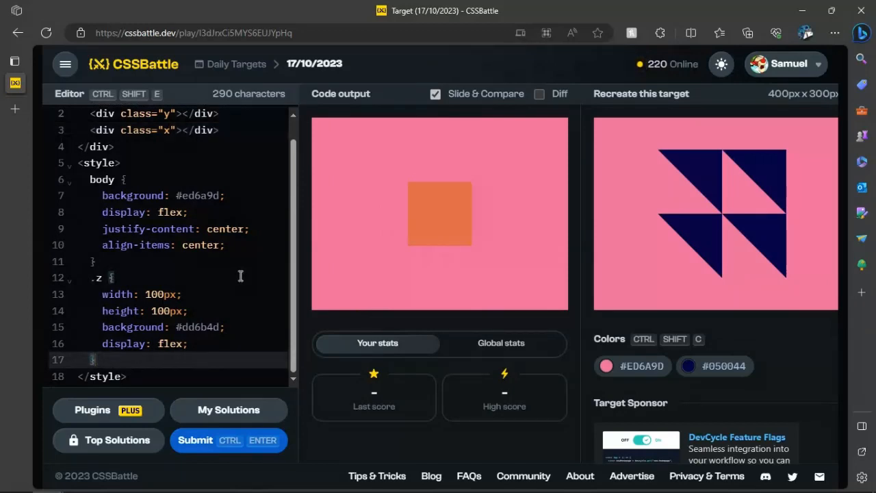
Start a new .y rule with width 0 and height 0
key(enter)
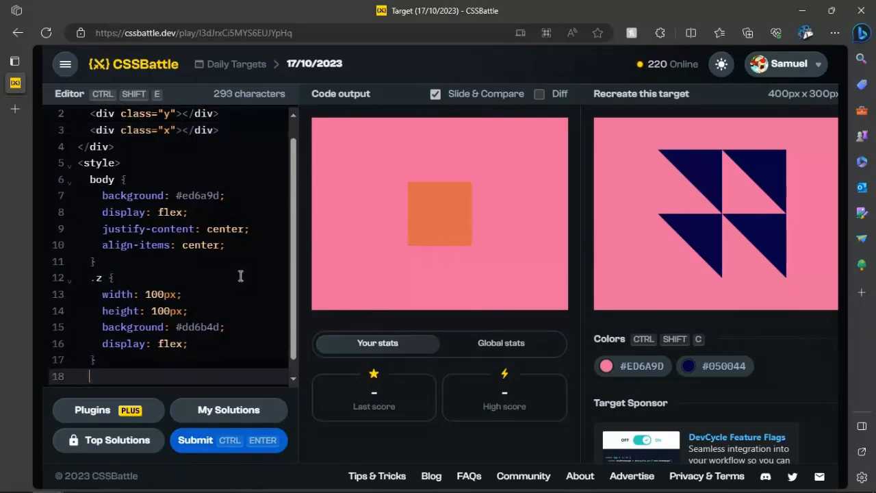
text(.y {)
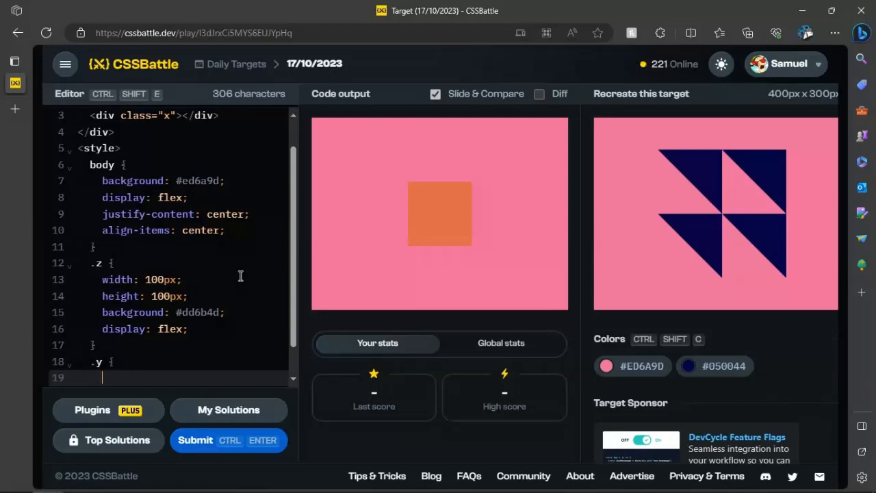
text(widh)
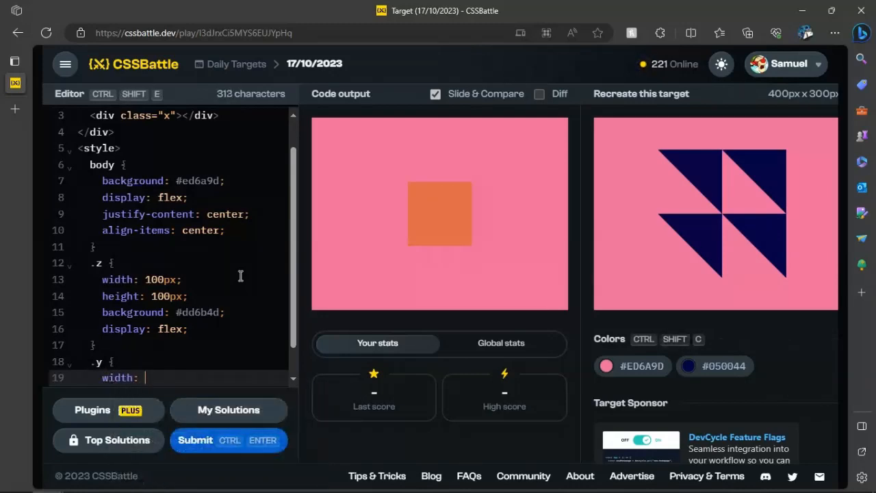
text(height: 0;)
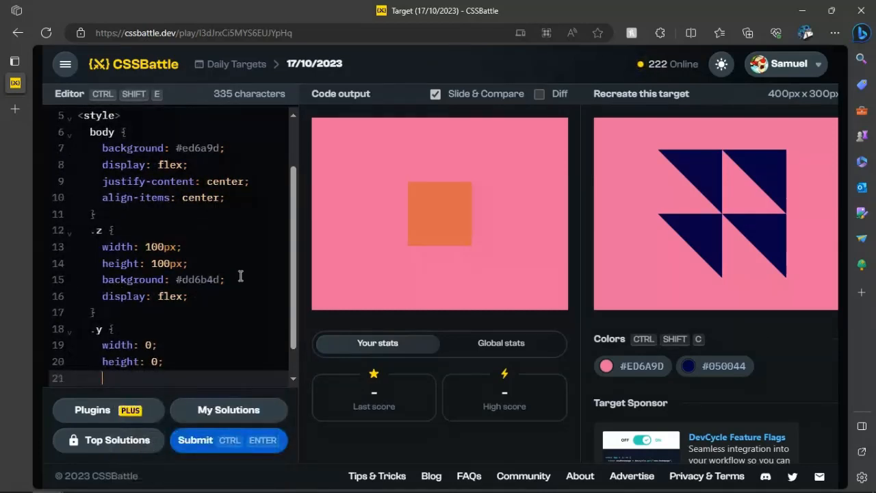
Give .y a 100px solid #ed6a9d left border and 100px solid #050044 top border
text(border)
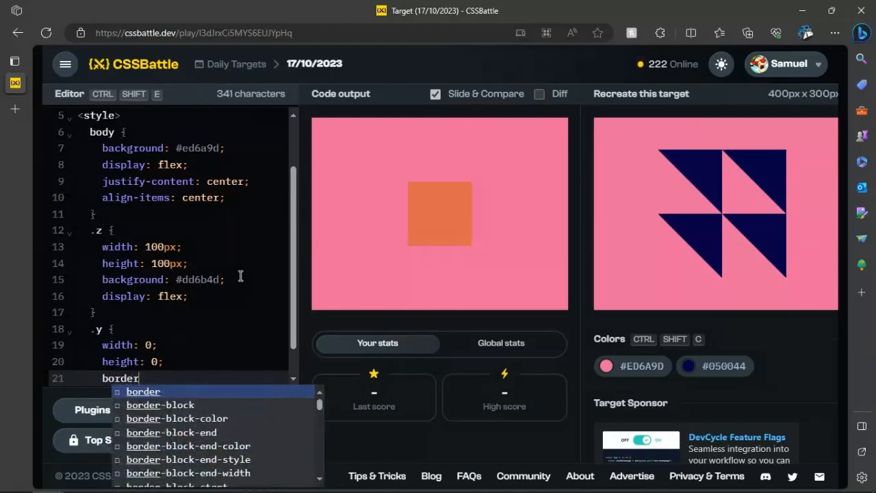
text(-left:)
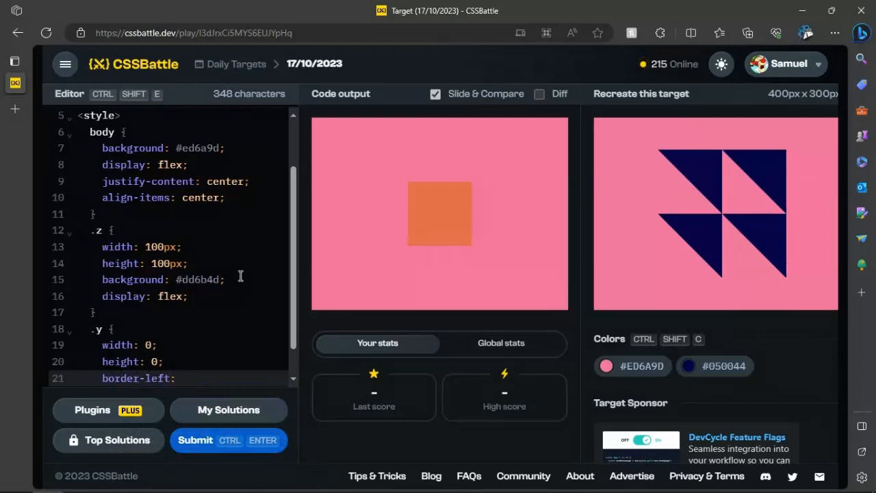
text(100px s)
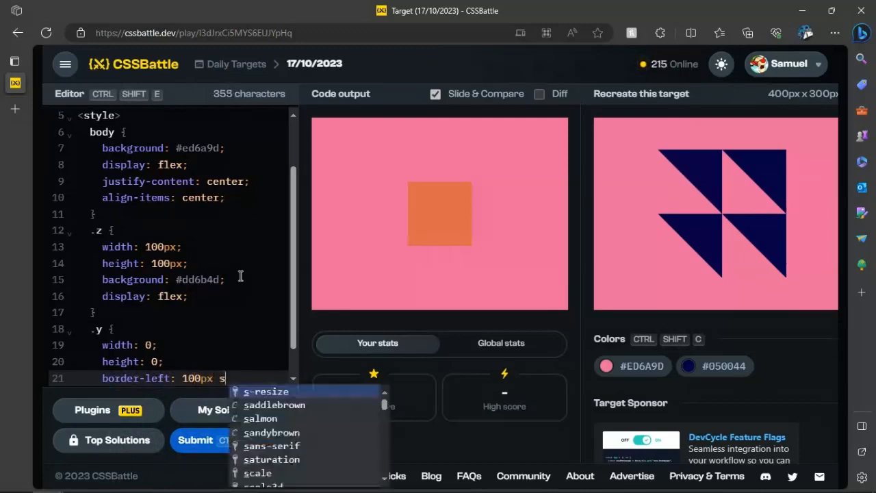
text(olid)
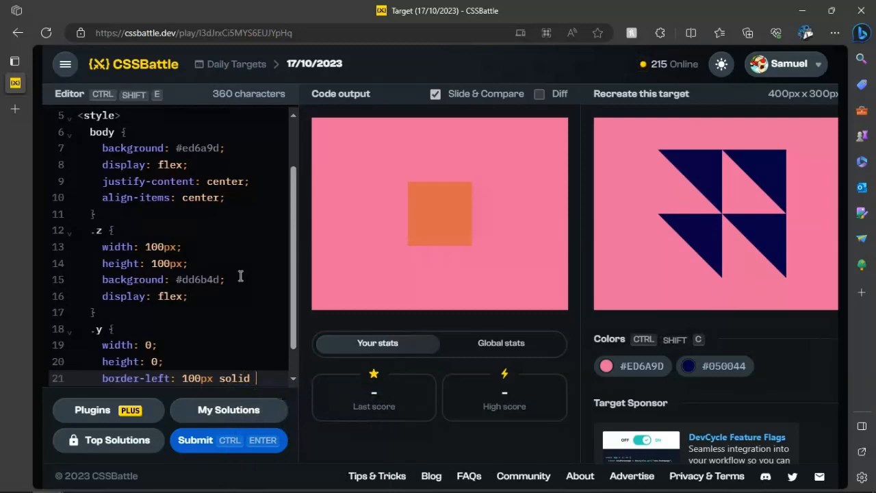
text(#)
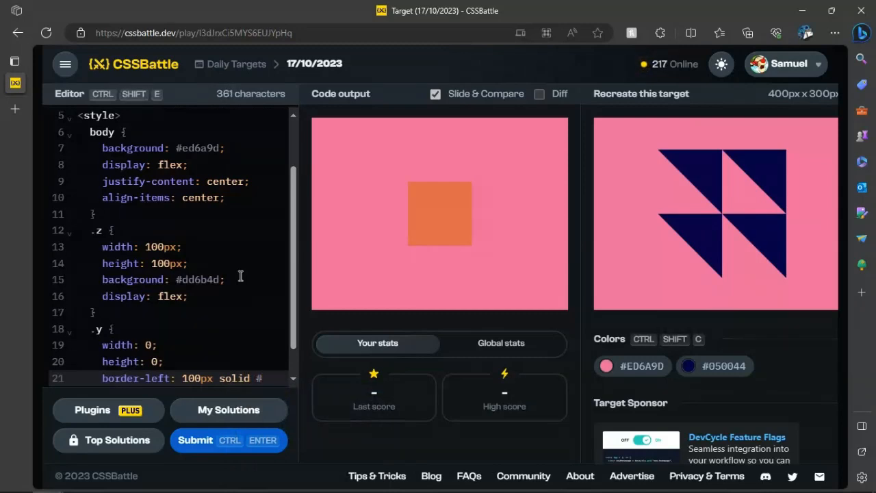
text(transparent;)
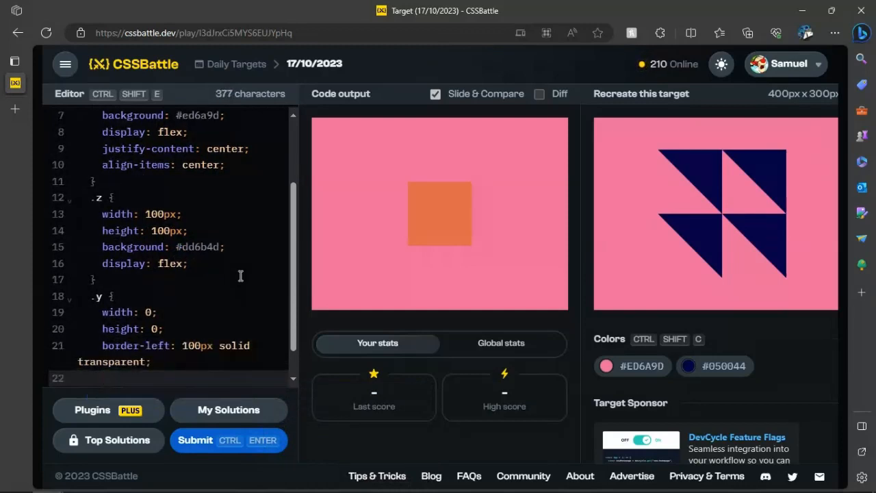
text(border-top: 100px solid)
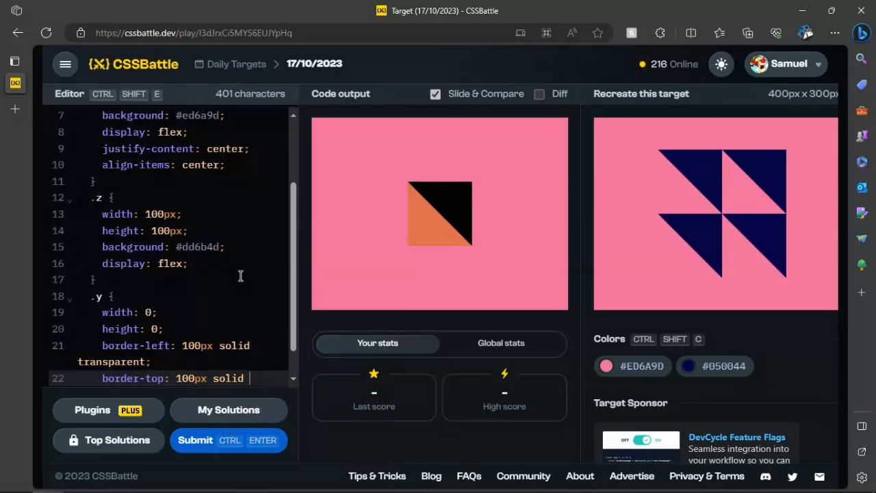
text(#050044;)
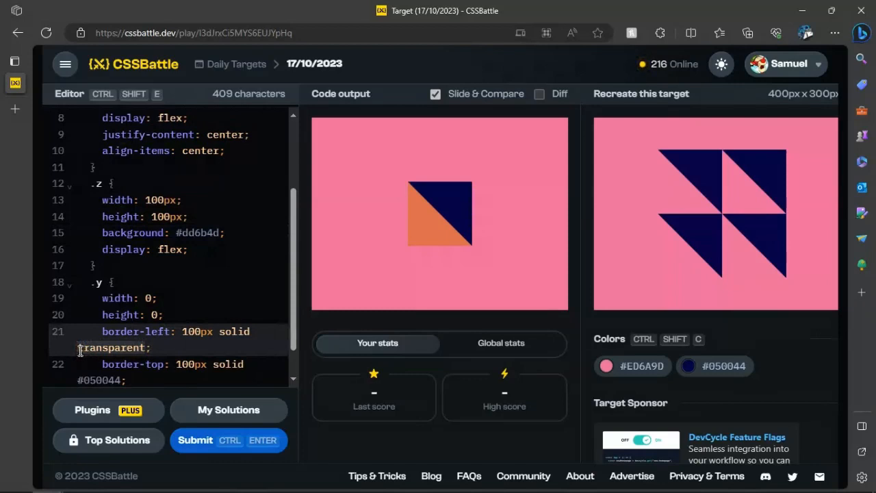
text(#ed6a9d)
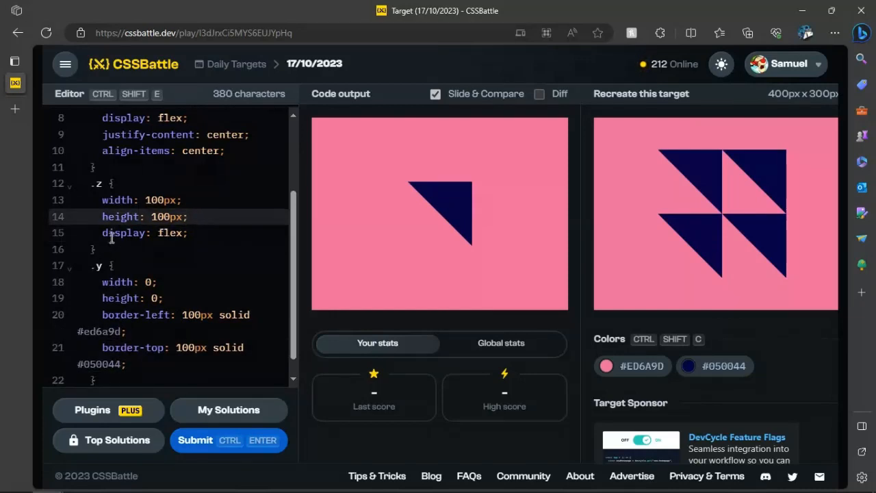
scroll(up, 3)
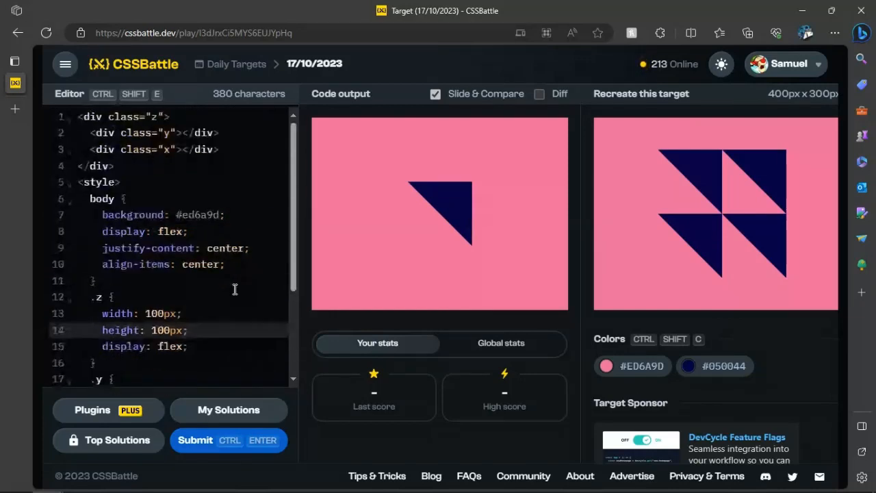
scroll(down, 3)
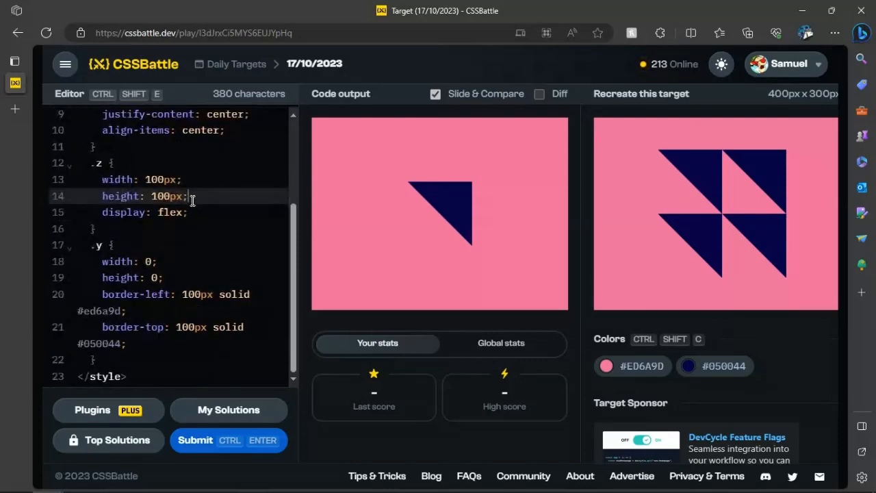
scroll(up, 3)
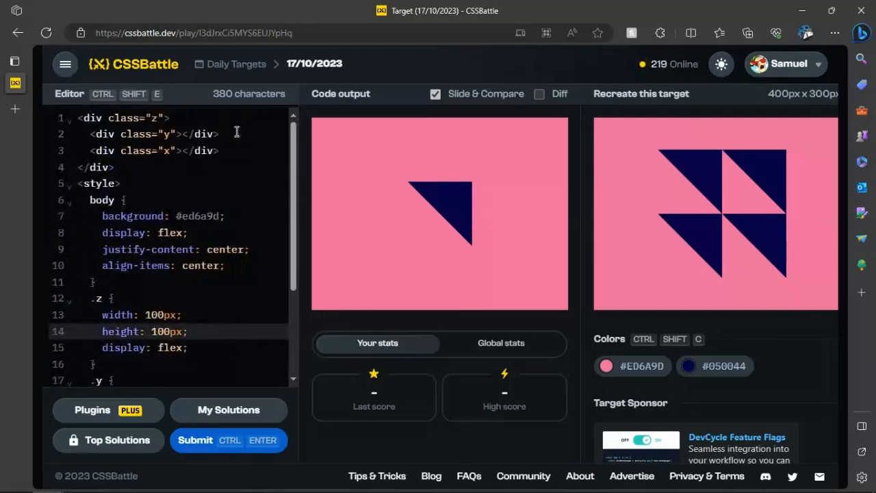
scroll(down, 3)
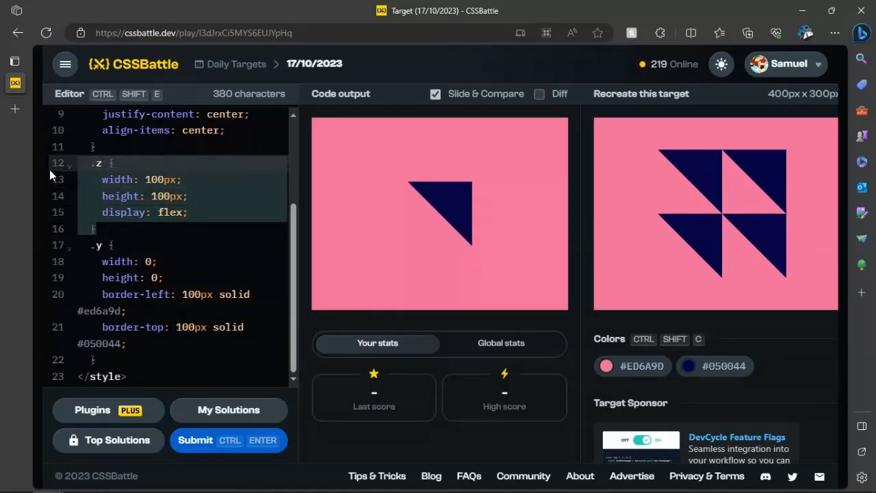
scroll(up, 3)
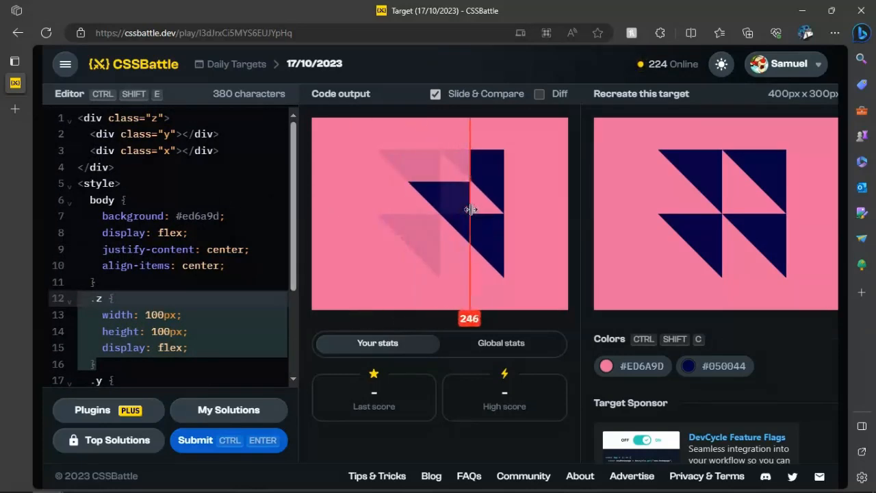
drag(469, 208, 383, 207)
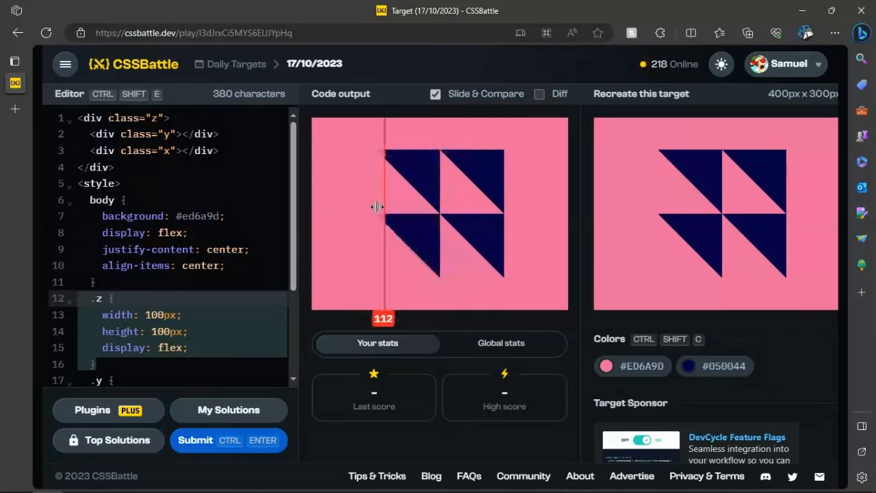
drag(383, 207, 457, 209)
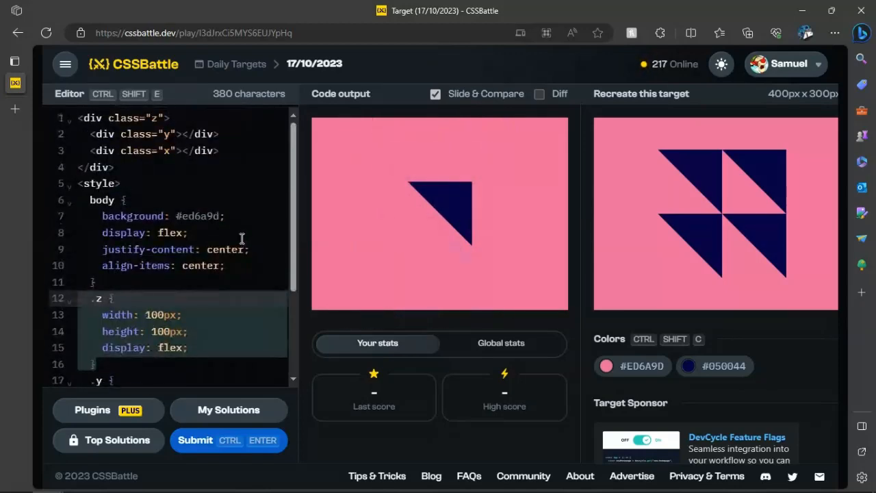
scroll(down, 3)
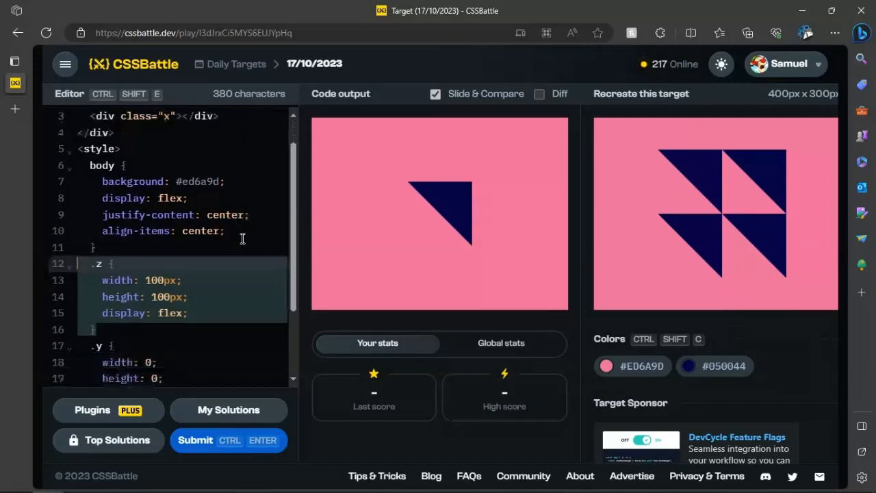
scroll(down, 3)
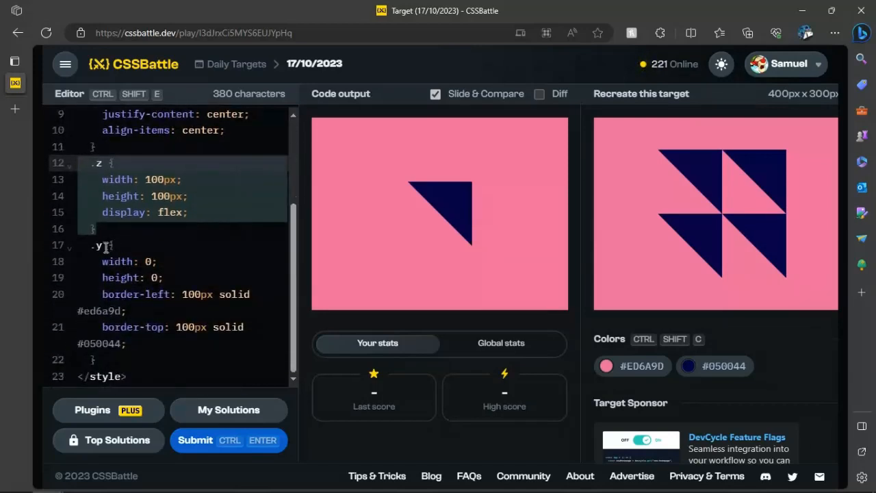
Extend the .y selector to '.y, .x' so both children render as triangles
text(, .x)
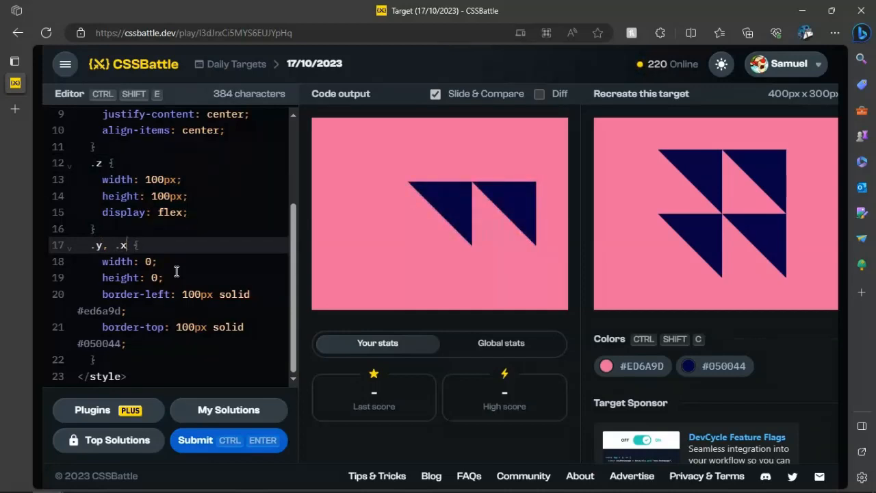
mouse_move(574, 257)
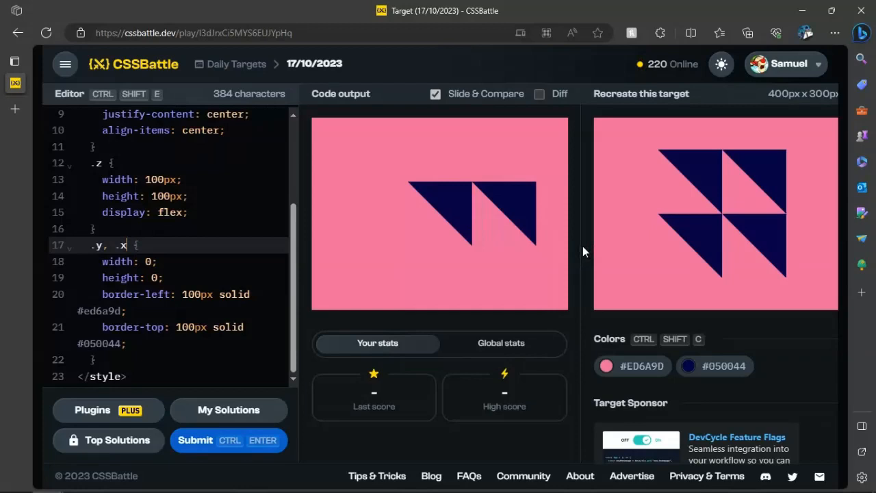
scroll(up, 3)
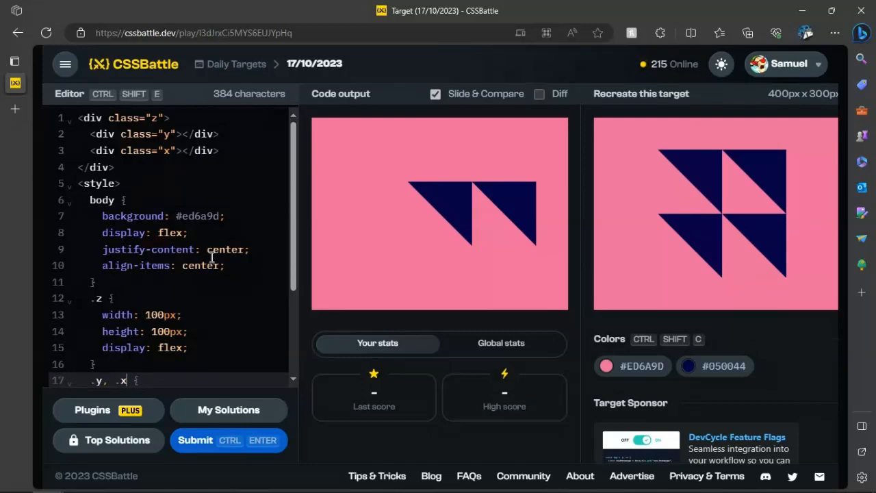
mouse_move(228, 294)
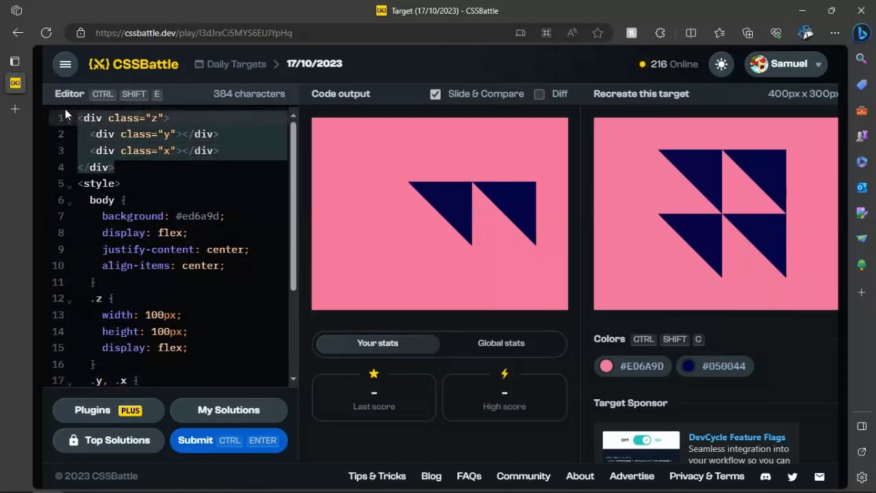
Paste a copy of the z container, with its y and x children, below the original
key(Enter)
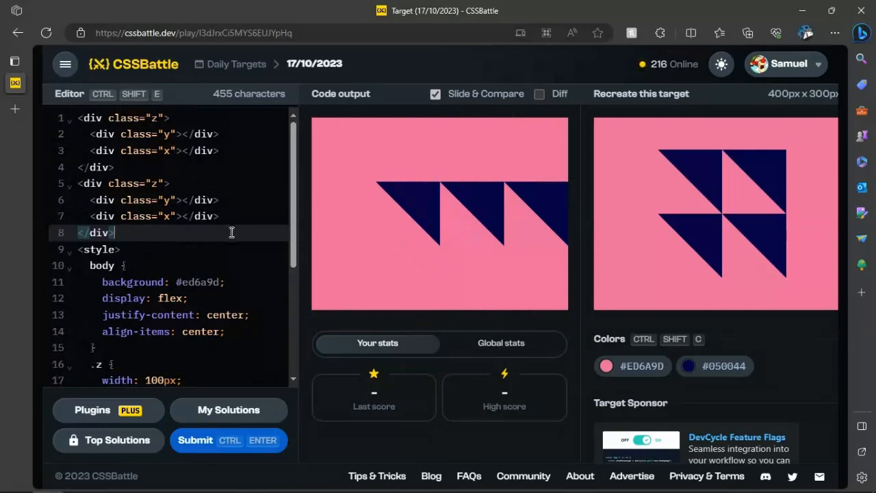
scroll(down, 3)
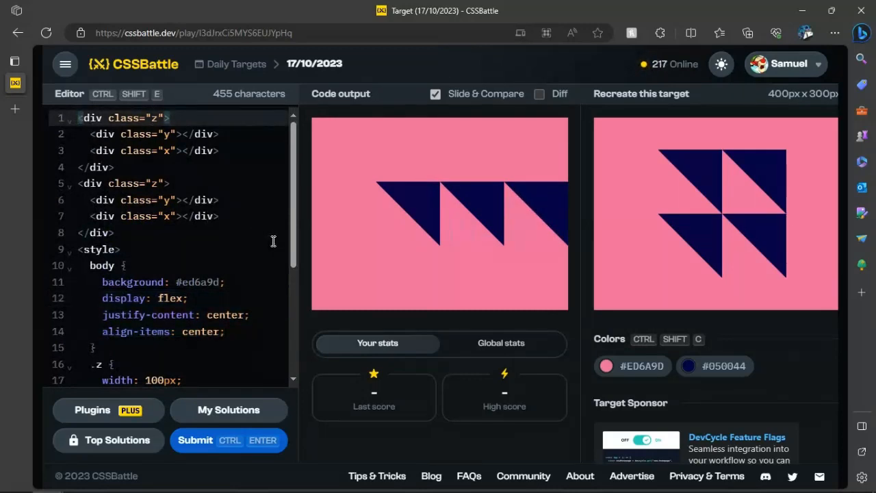
scroll(down, 3)
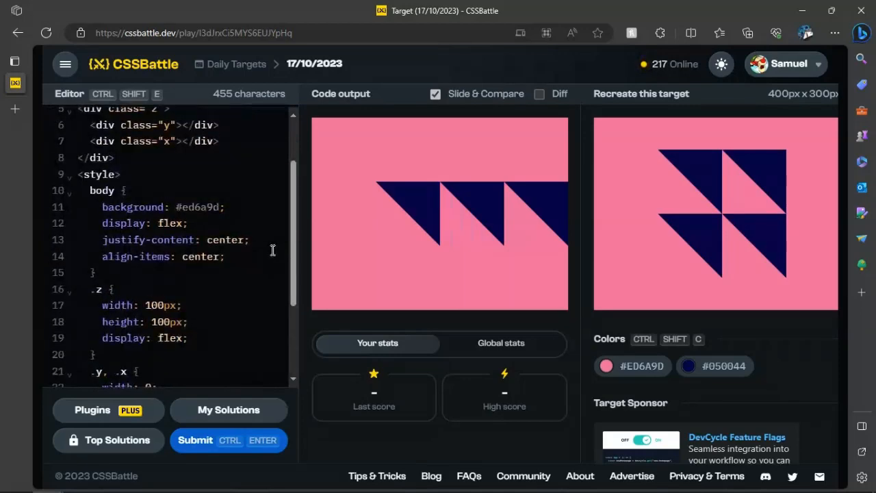
scroll(up, 3)
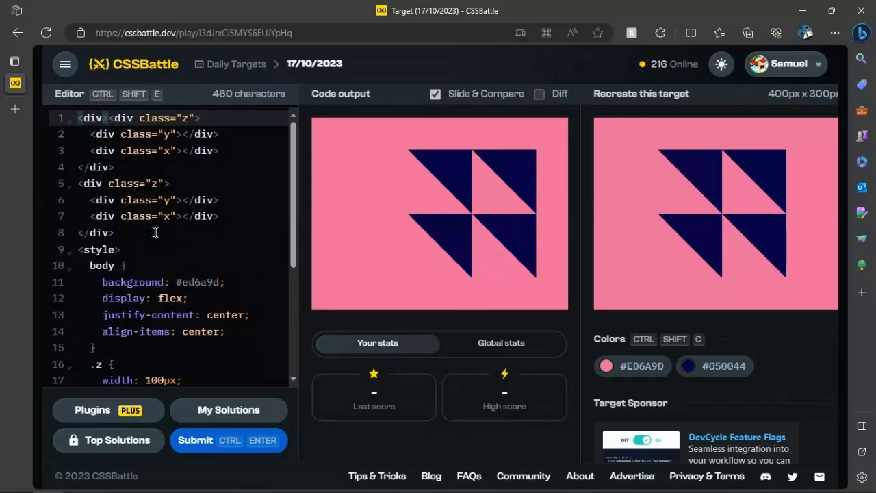
text(<div>)
click(178, 232)
text(</div>)
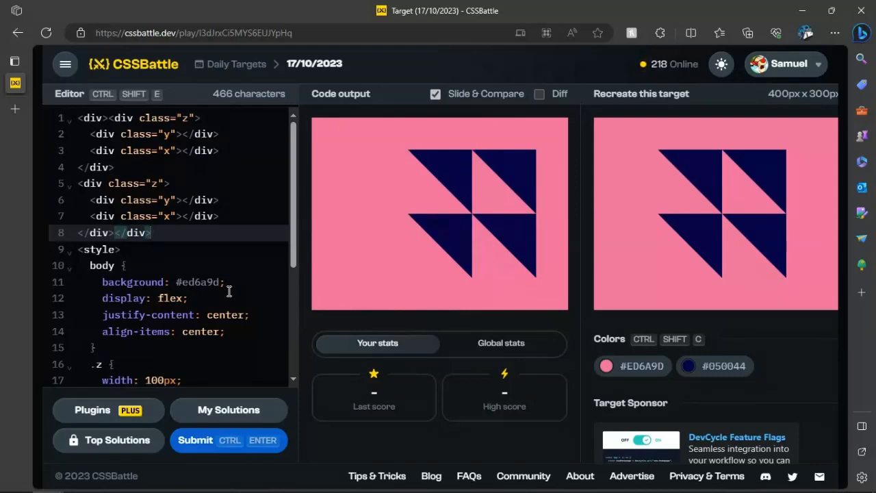
drag(438, 212, 382, 241)
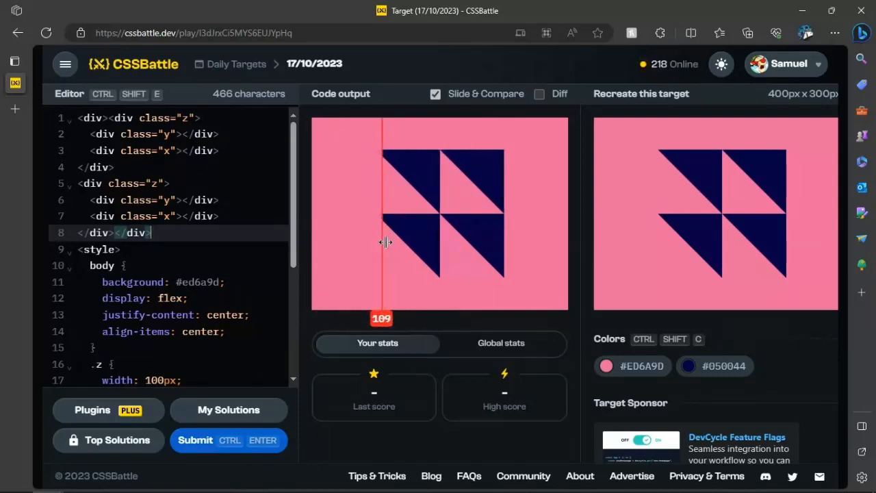
drag(382, 241, 514, 258)
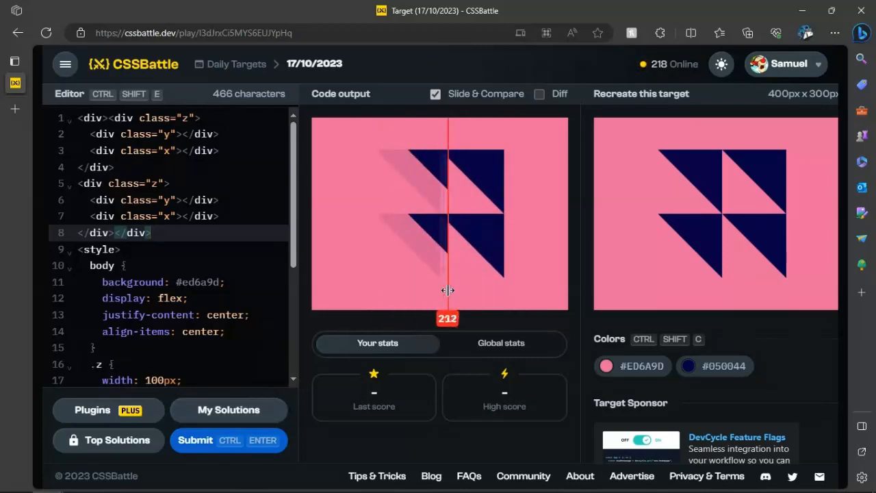
scroll(down, 3)
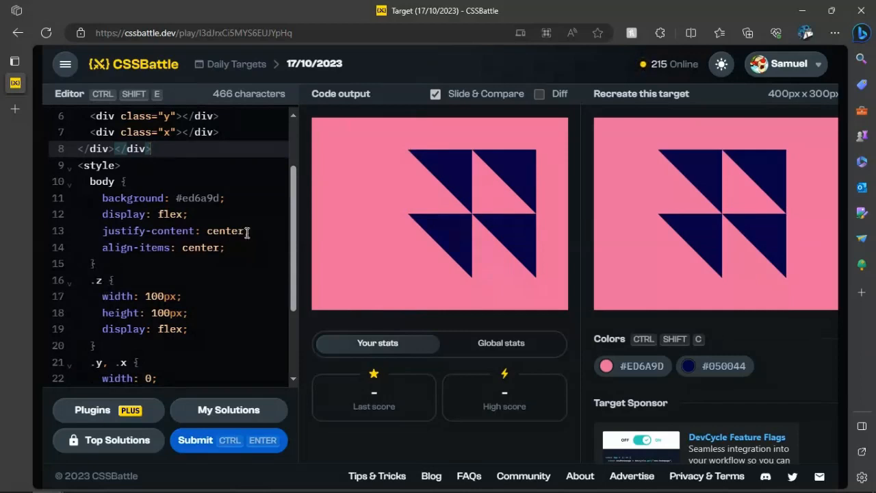
scroll(up, 3)
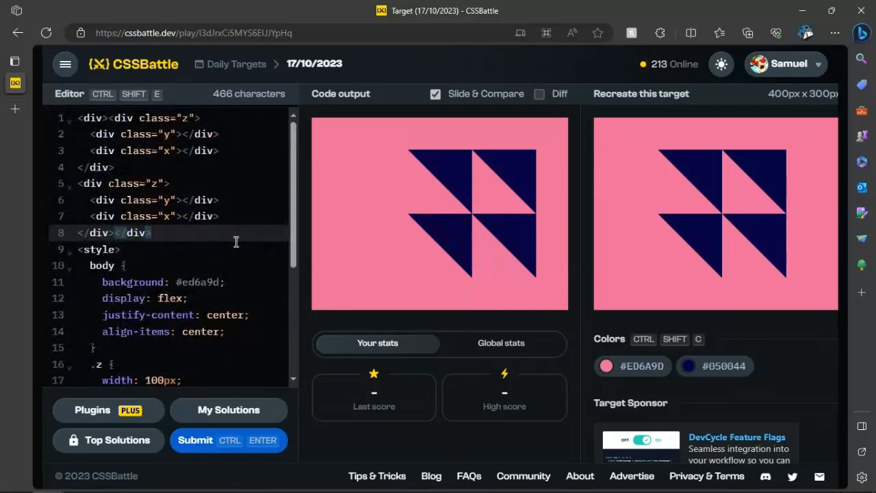
scroll(down, 3)
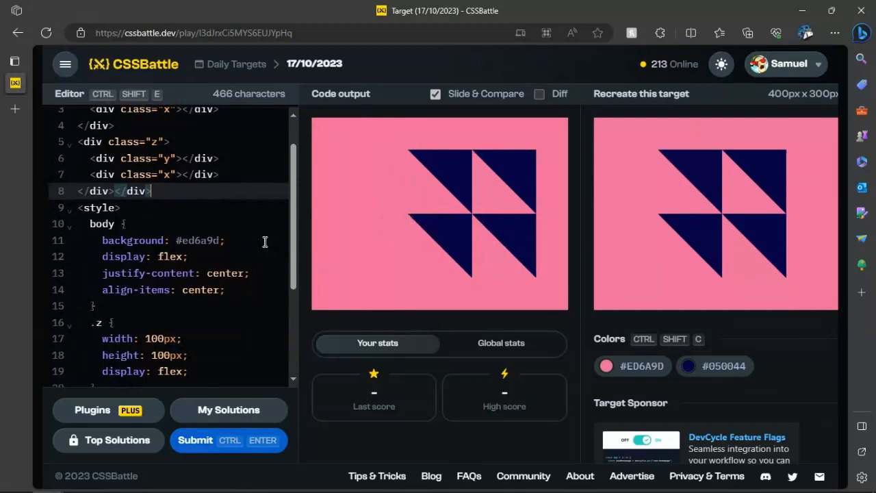
scroll(up, 3)
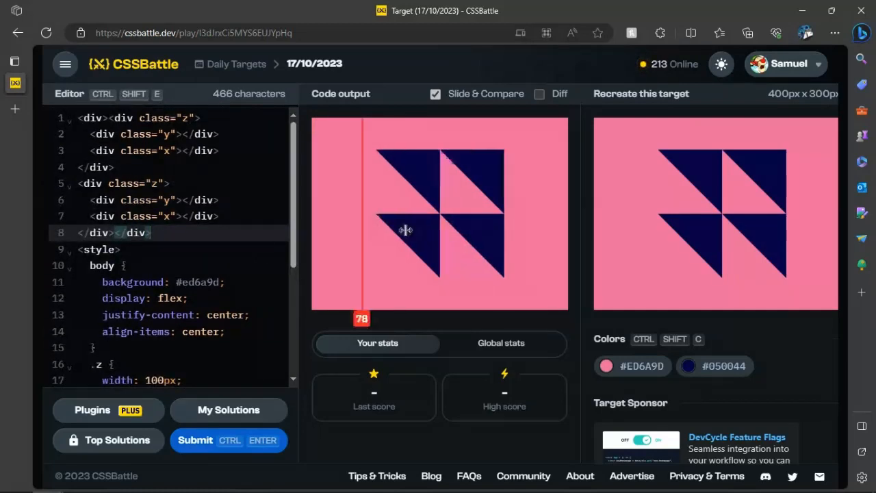
scroll(down, 3)
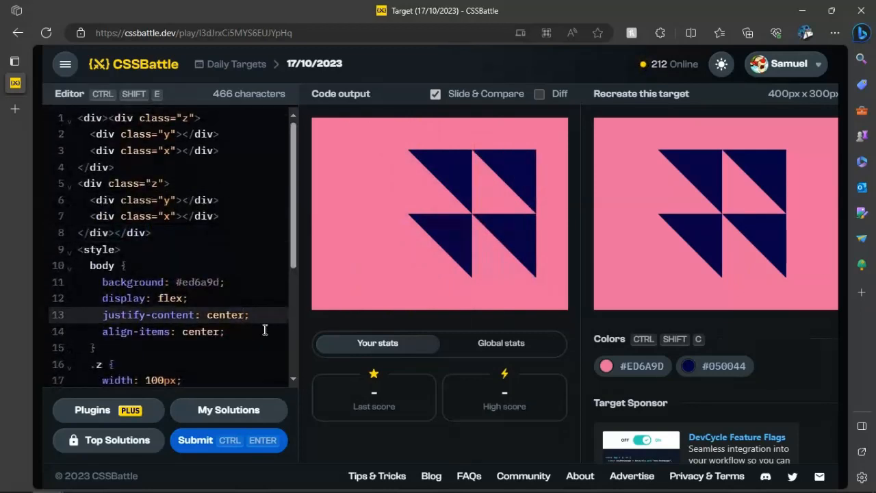
key(Backspace)
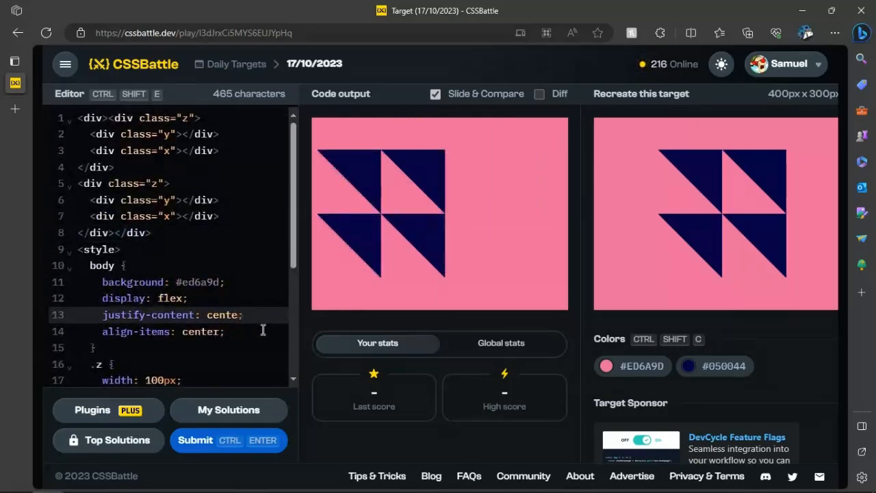
key(Backspace)
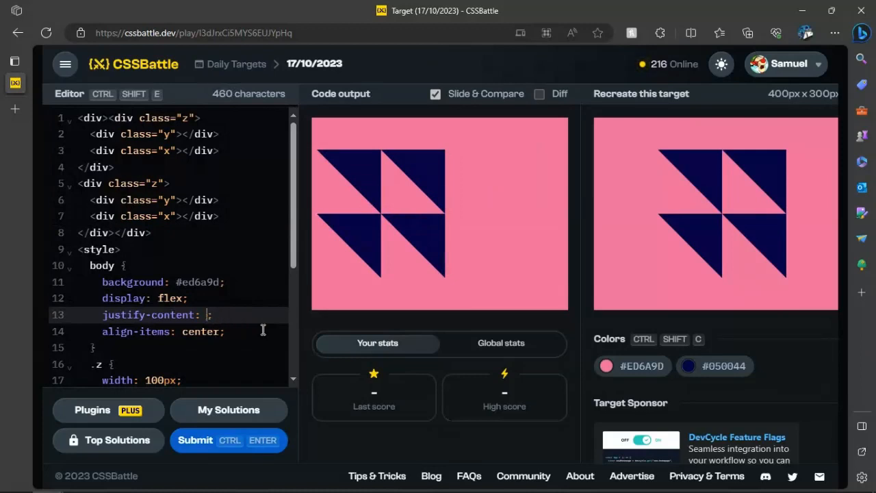
text(center)
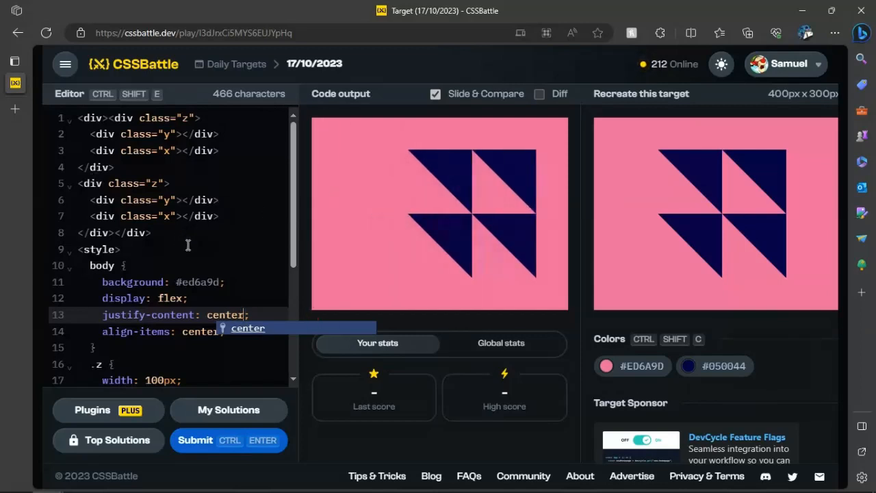
mouse_move(192, 258)
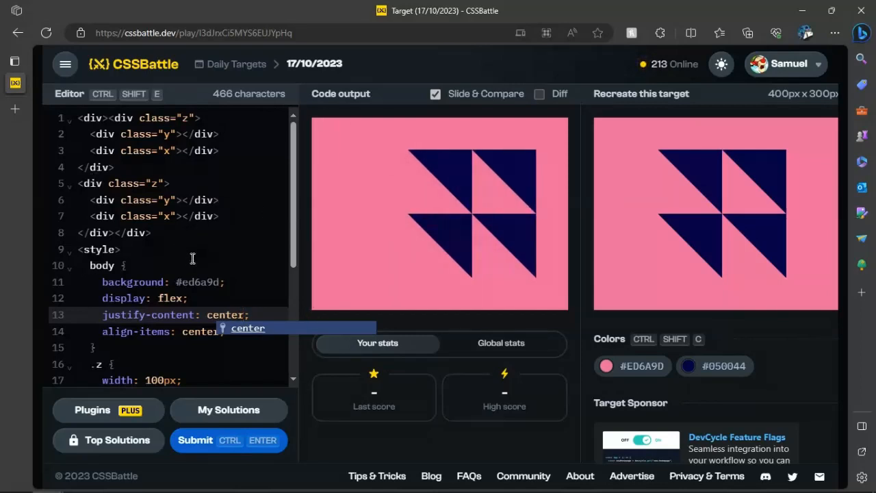
scroll(down, 3)
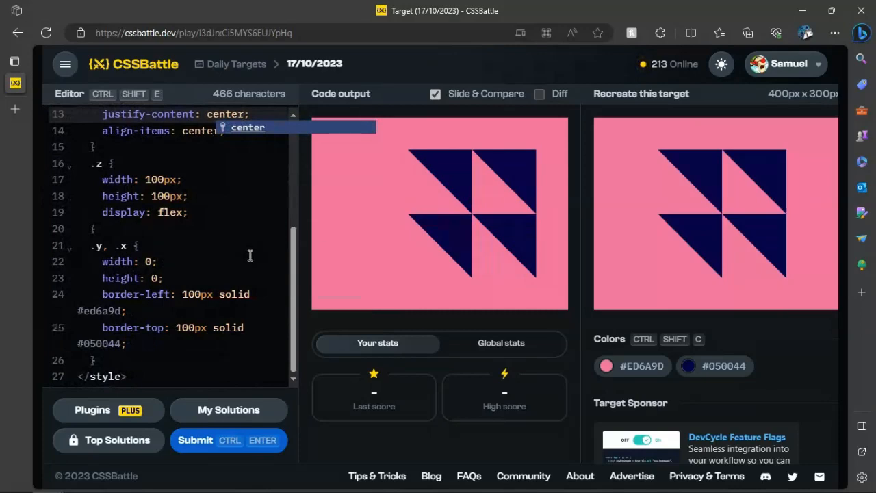
scroll(up, 3)
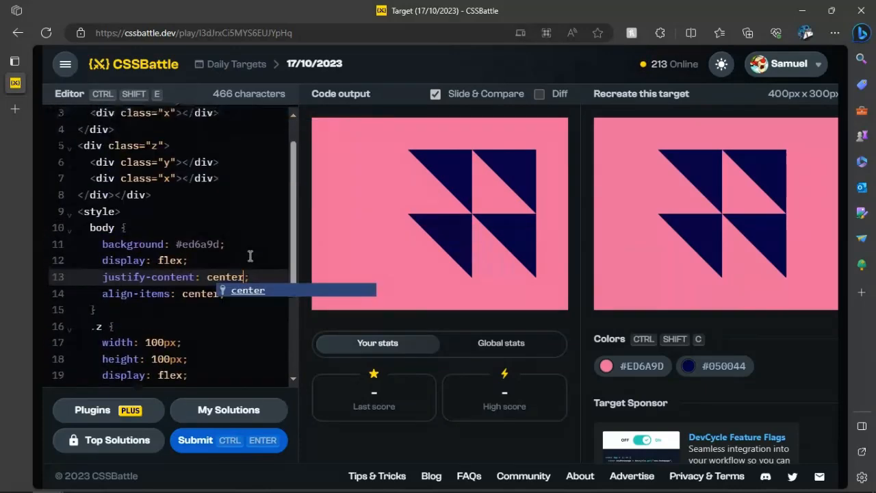
scroll(down, 3)
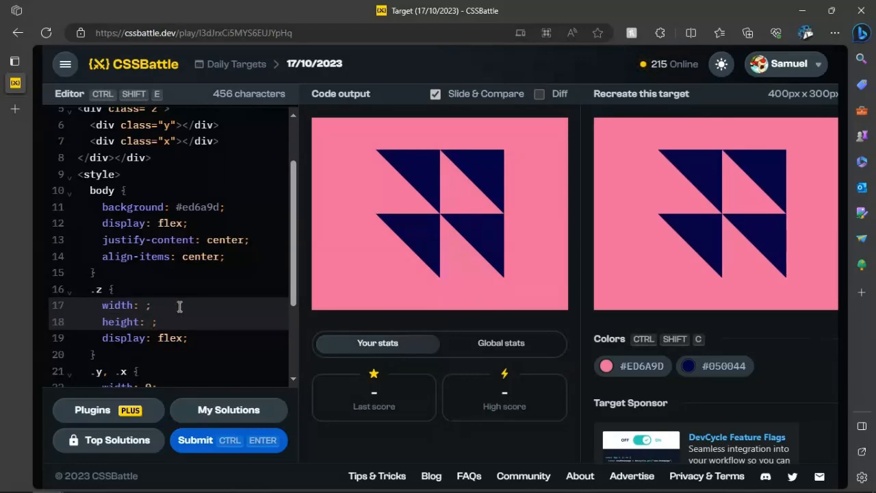
mouse_move(361, 247)
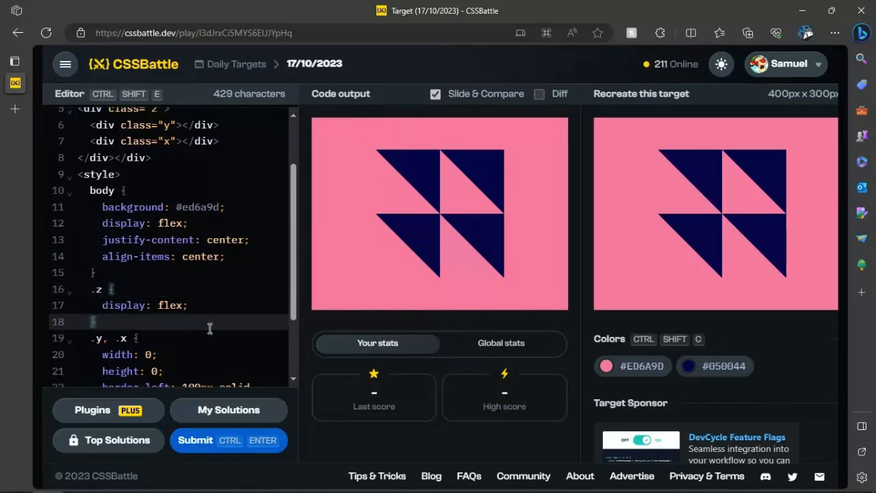
Strip width and height from .z, leaving only display: flex
scroll(up, 3)
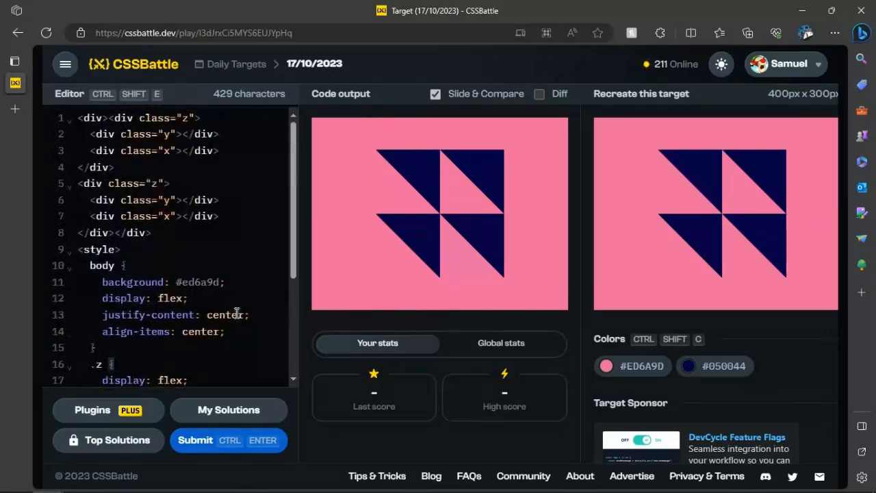
scroll(down, 3)
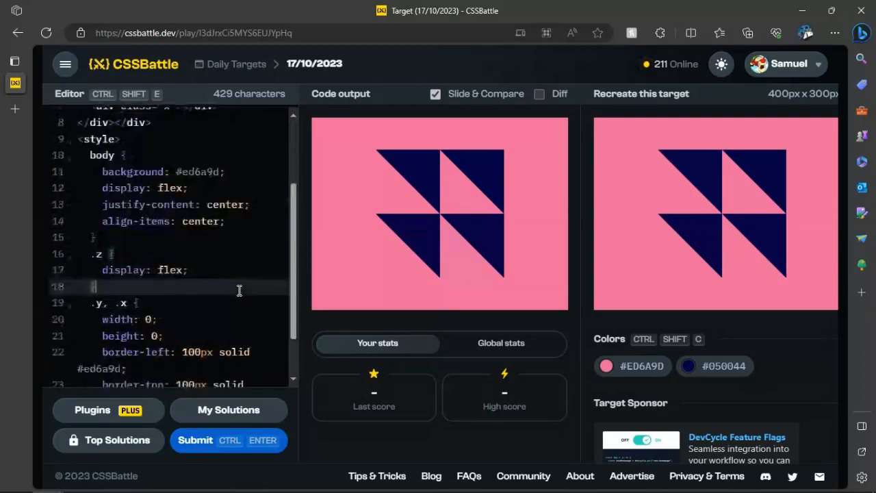
scroll(down, 3)
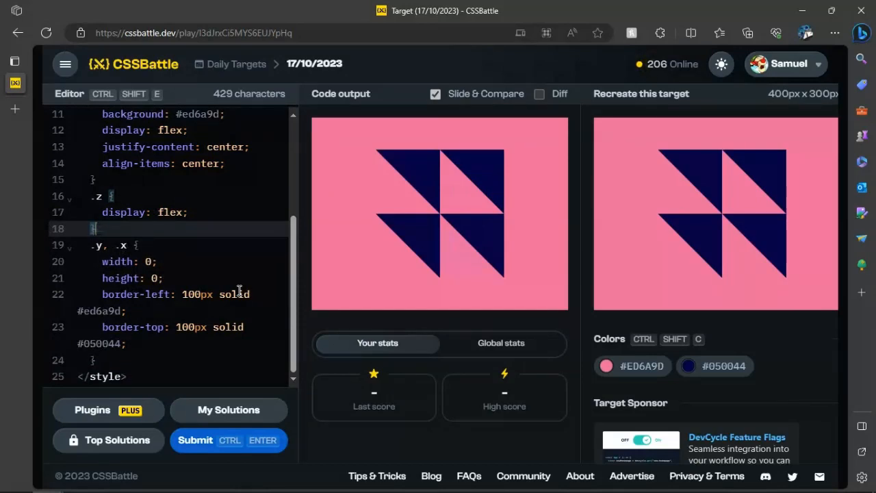
mouse_move(199, 274)
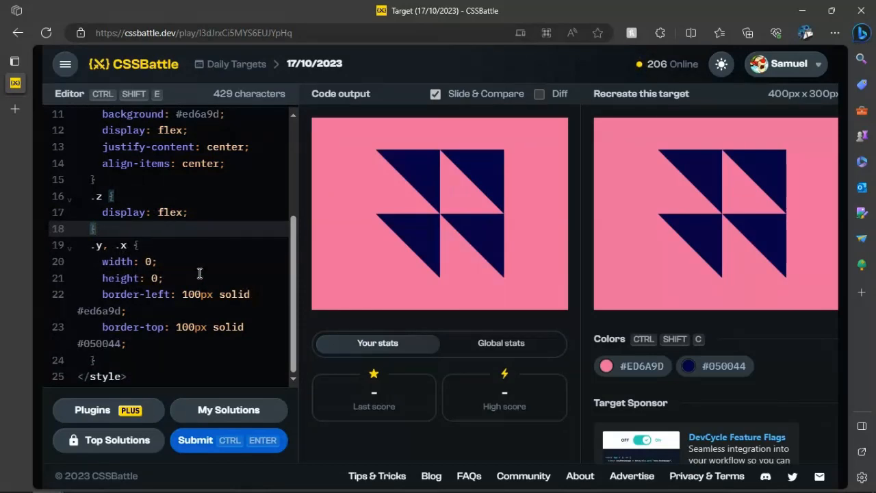
Rename the class="x" divs to class "y" and trim the selector to just .y
click(130, 245)
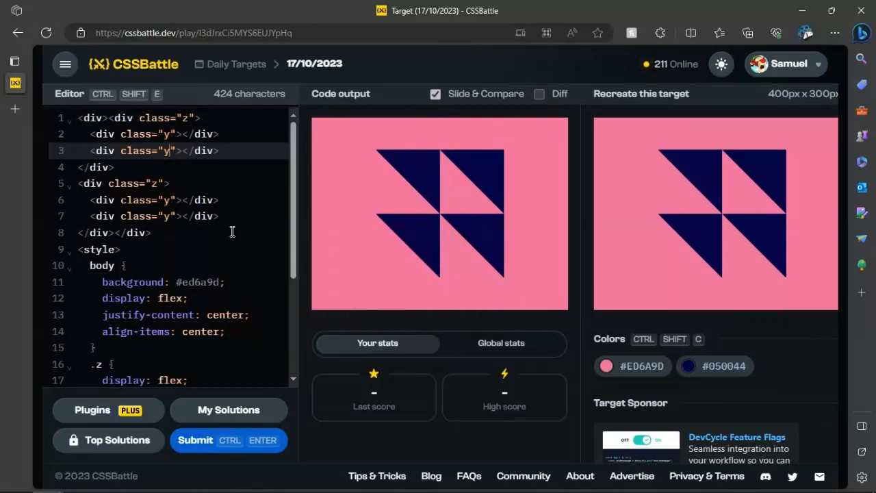
scroll(down, 3)
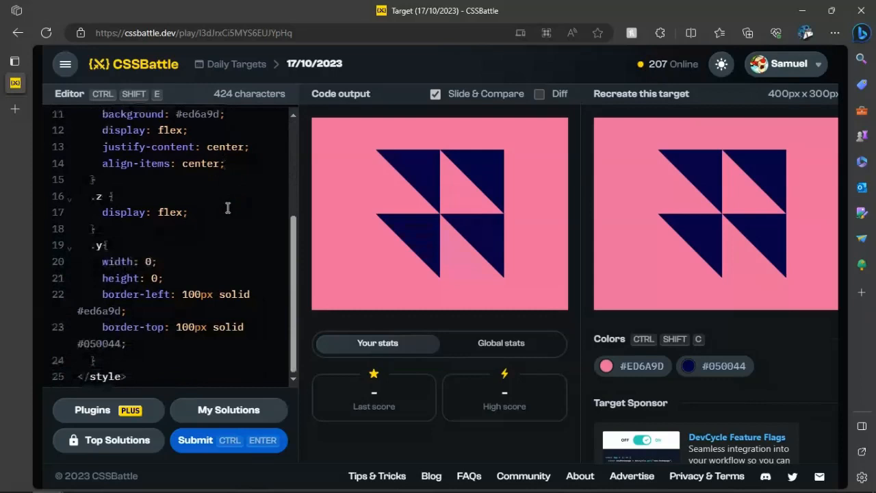
mouse_move(237, 211)
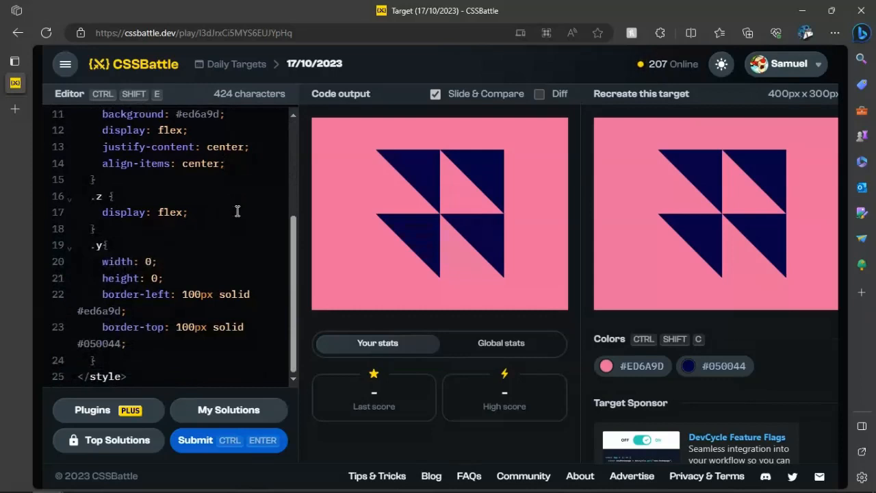
mouse_move(235, 247)
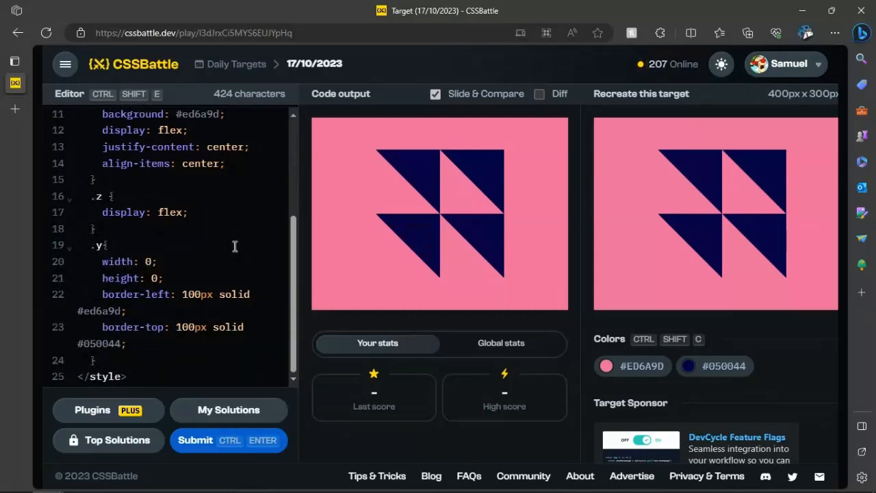
scroll(up, 3)
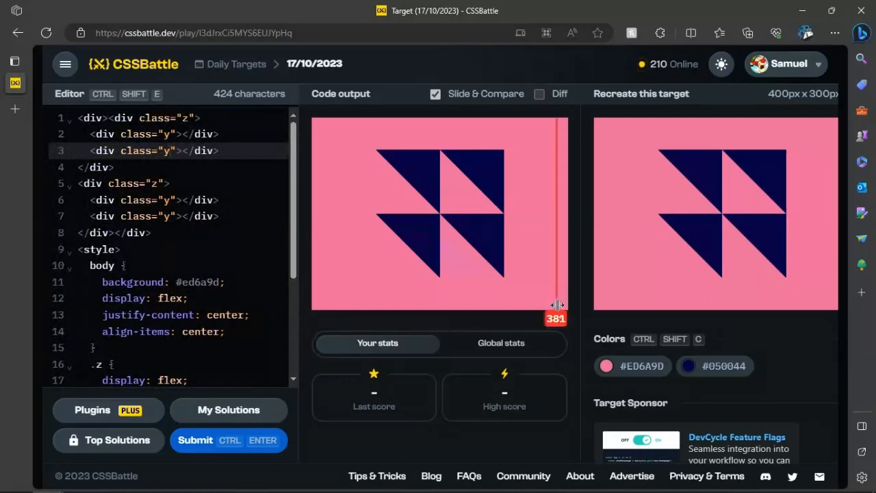
Slide the compare view and toggle Diff to confirm the 424-character kite matches exactly
drag(555, 305, 523, 198)
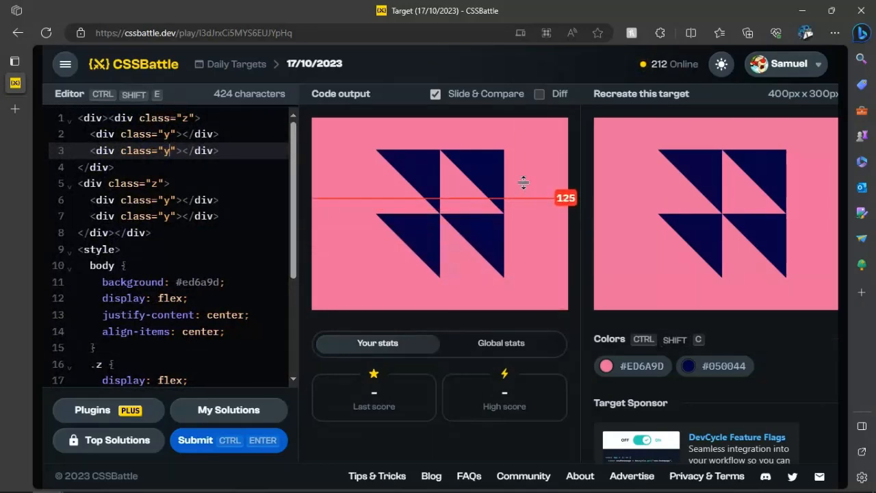
click(538, 94)
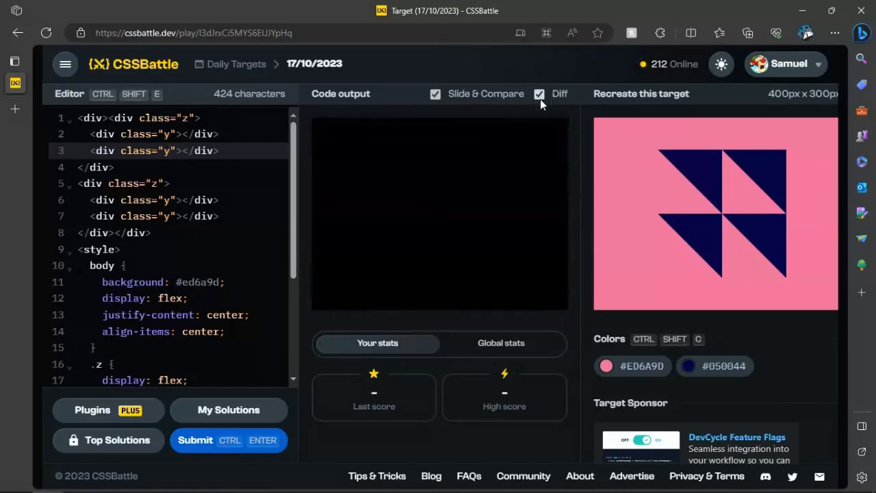
click(539, 94)
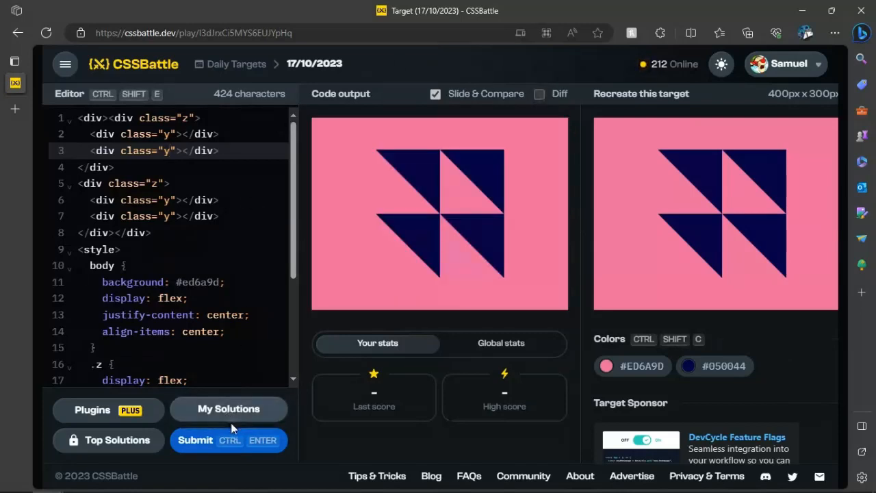
mouse_move(301, 449)
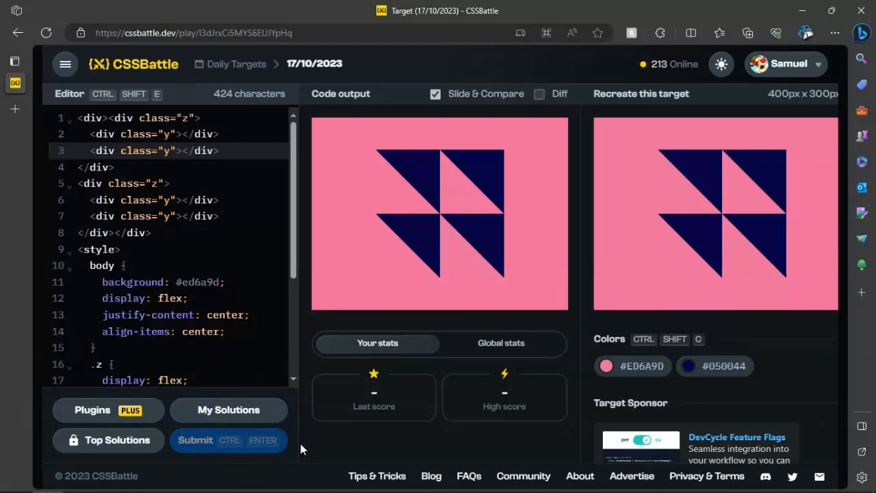
mouse_move(342, 446)
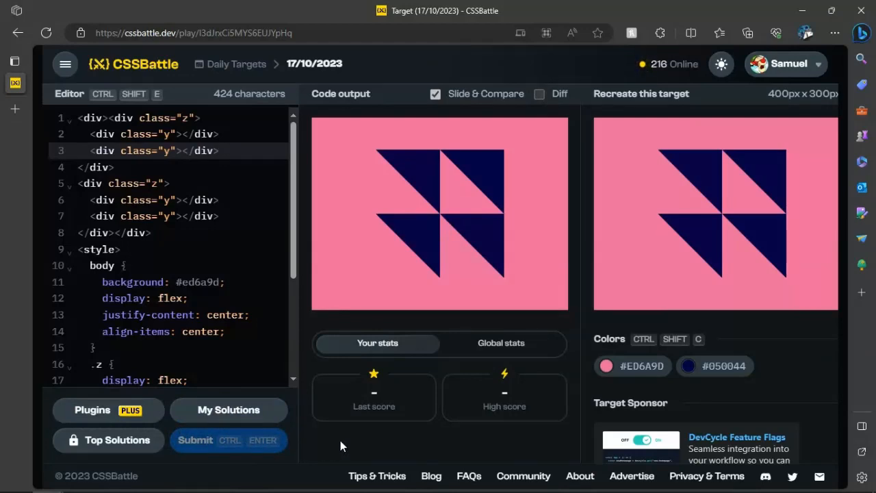